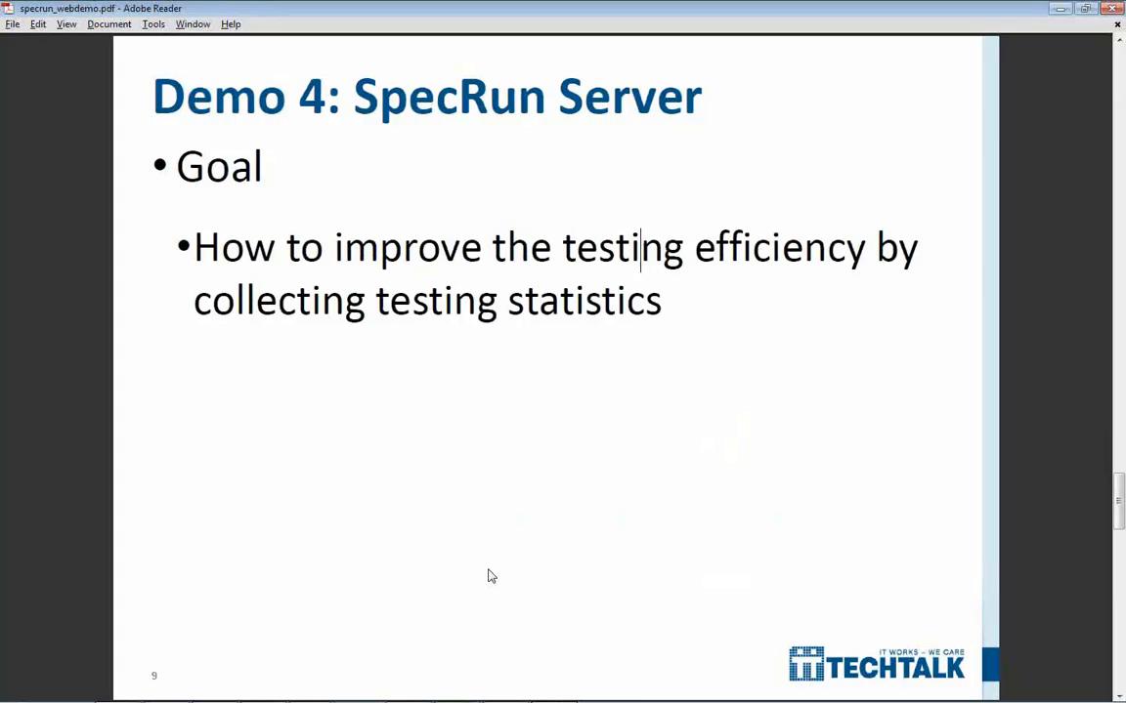
mouse_move(520, 404)
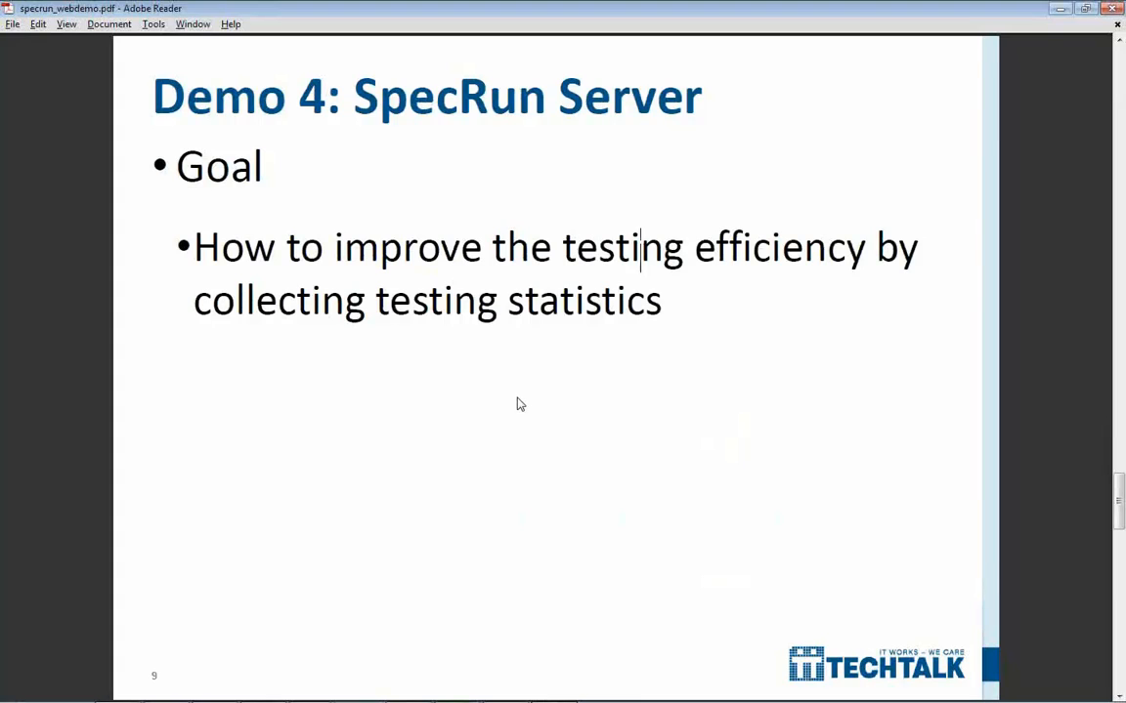
- Leave the Demo 4: SpecRun Server slide and return to Default.srprofile in Visual Studio
key(alt+tab)
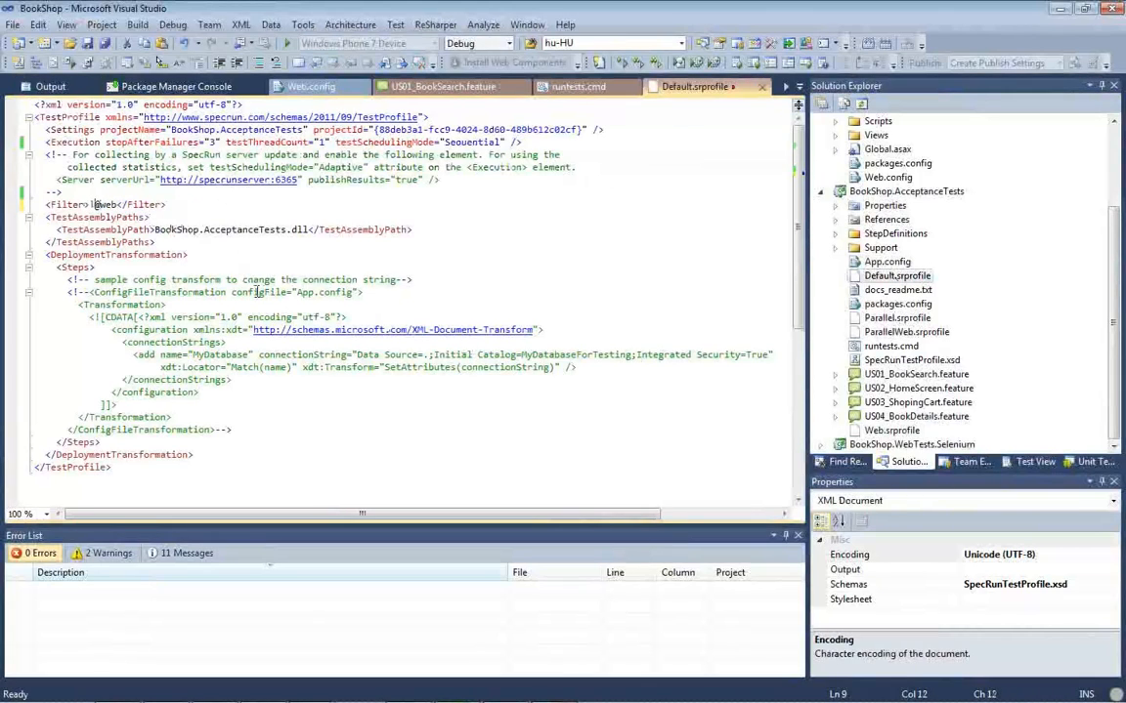
- Save, then browse Explorer to SpecRun.1.0.4275.19052\tools\server and view its files
key(ctrl+s)
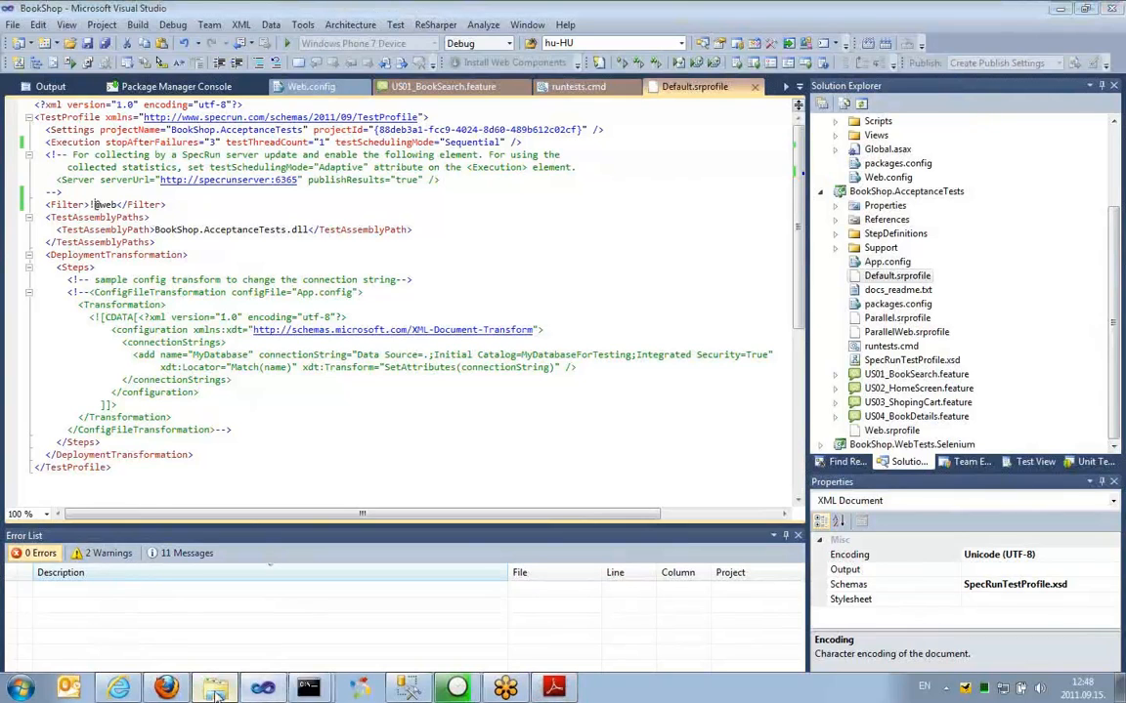
click(214, 688)
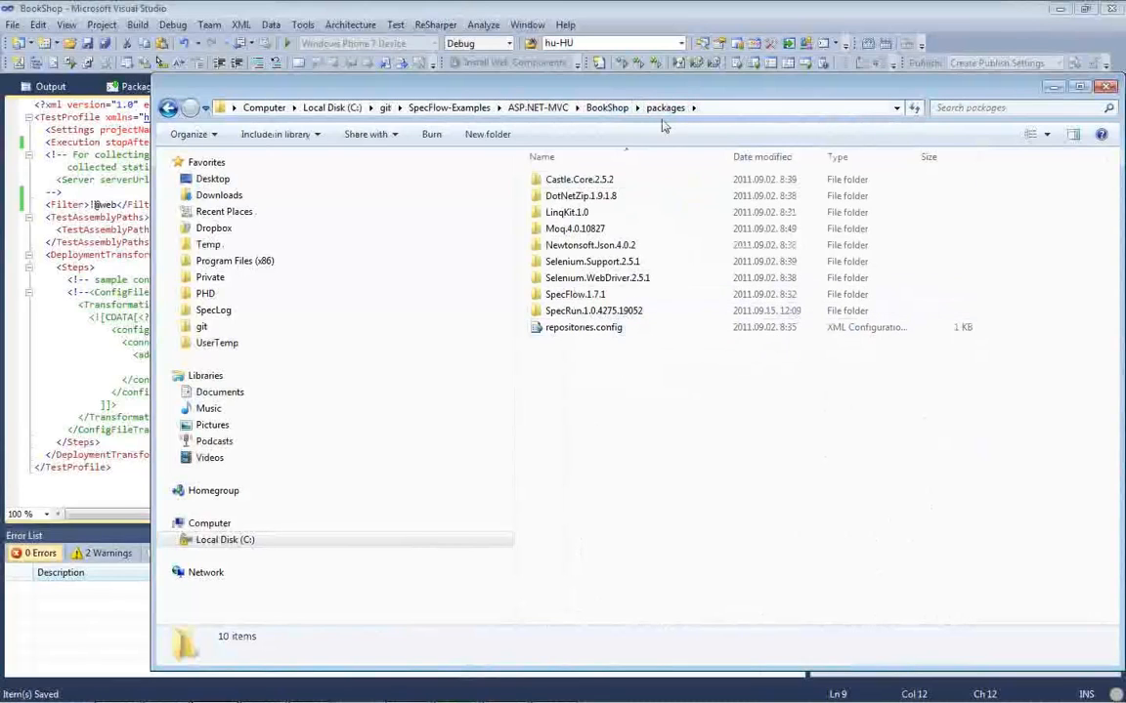
double_click(594, 309)
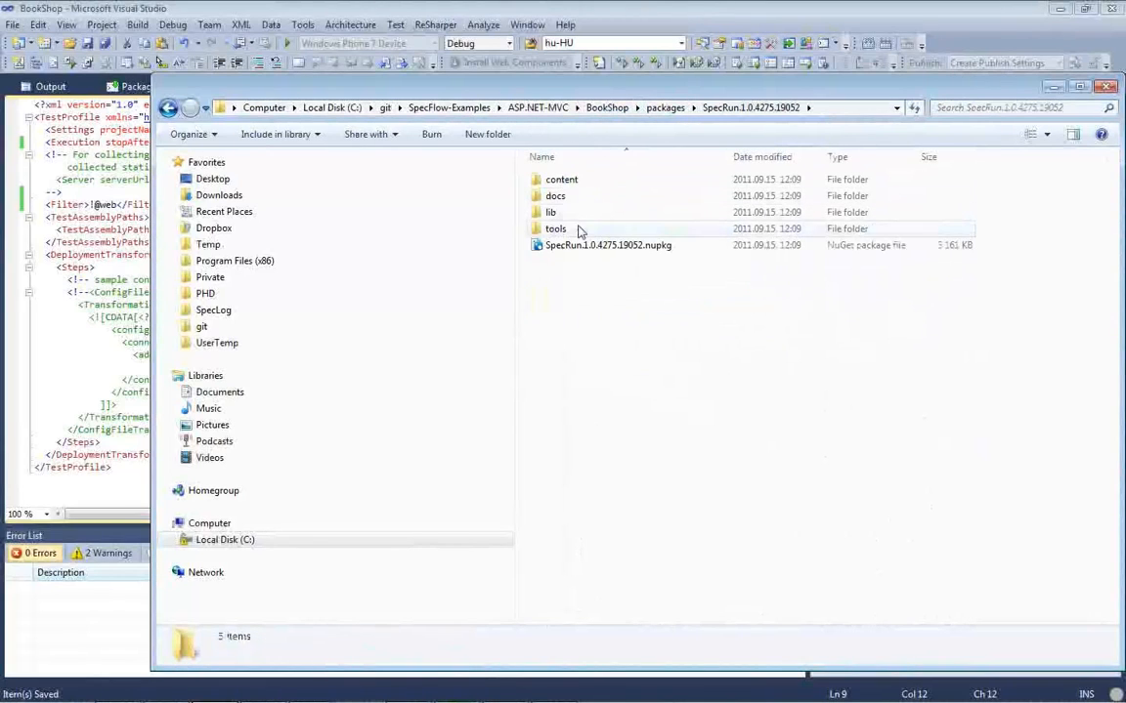
double_click(555, 228)
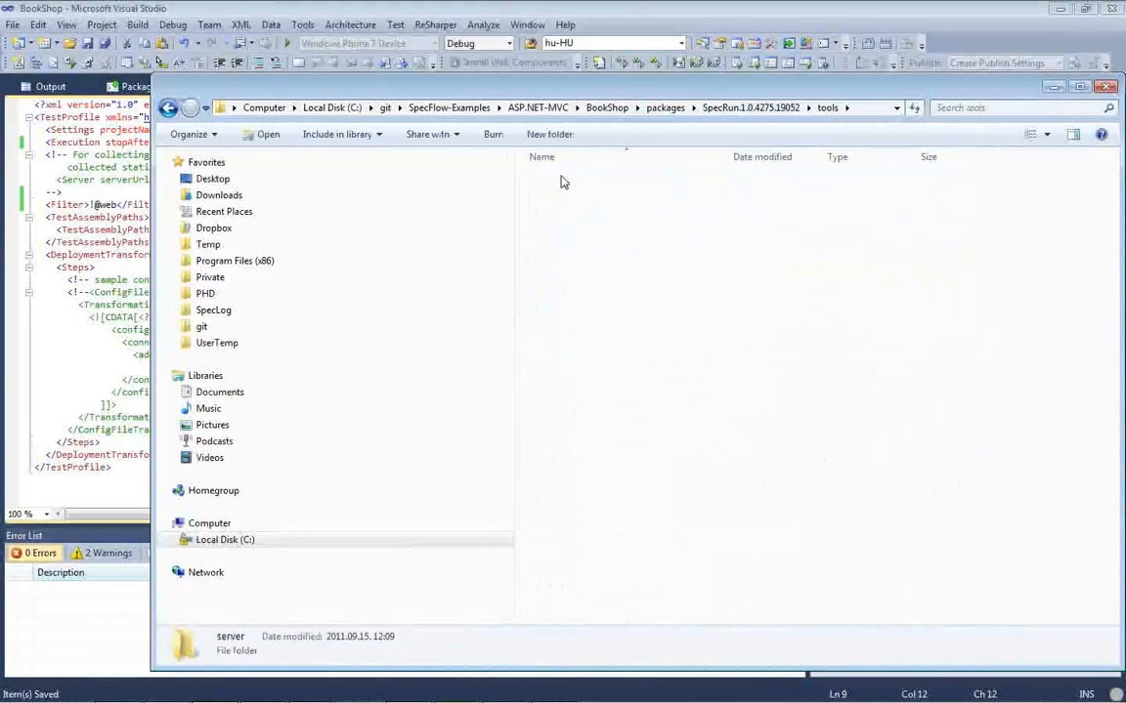
double_click(230, 642)
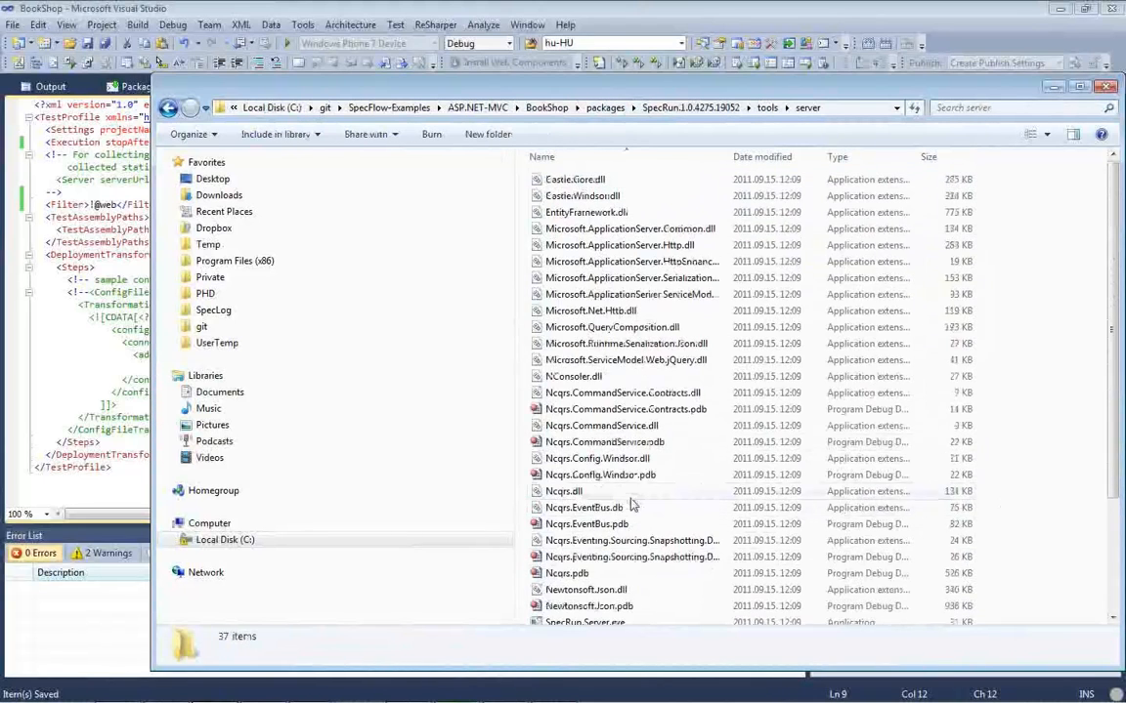
scroll(down, 3)
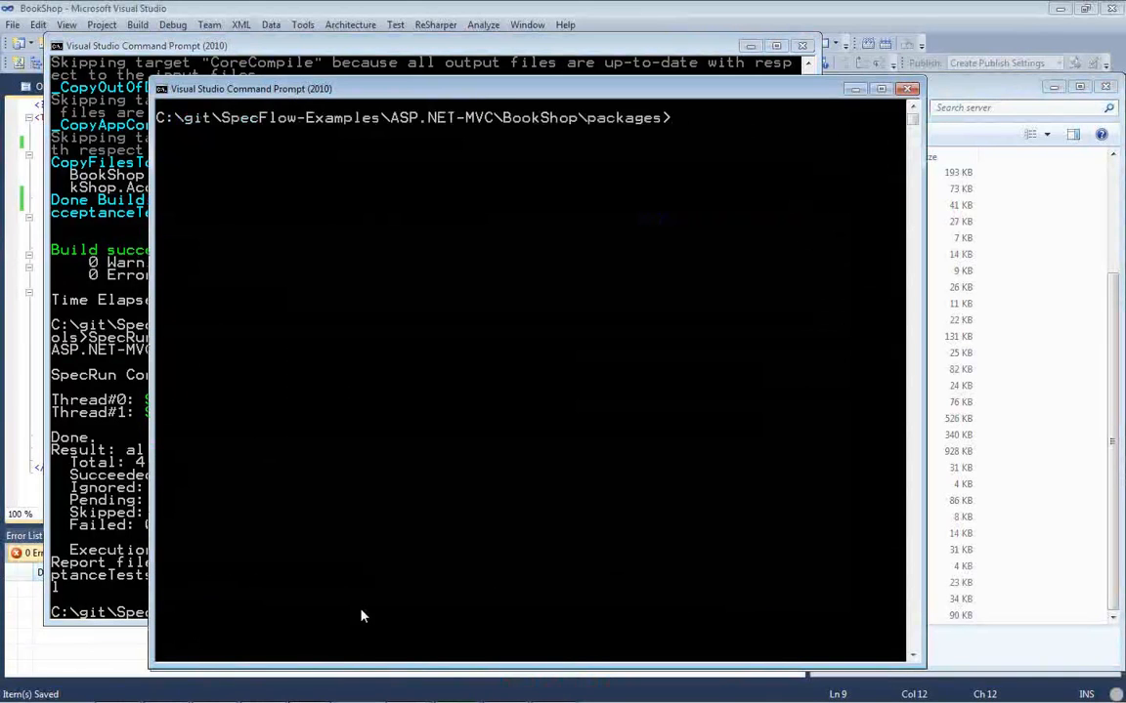
- From tools\server, run SpecRun.Server.exe initdatabase, then SpecRun.Server.exe start
text(cs)
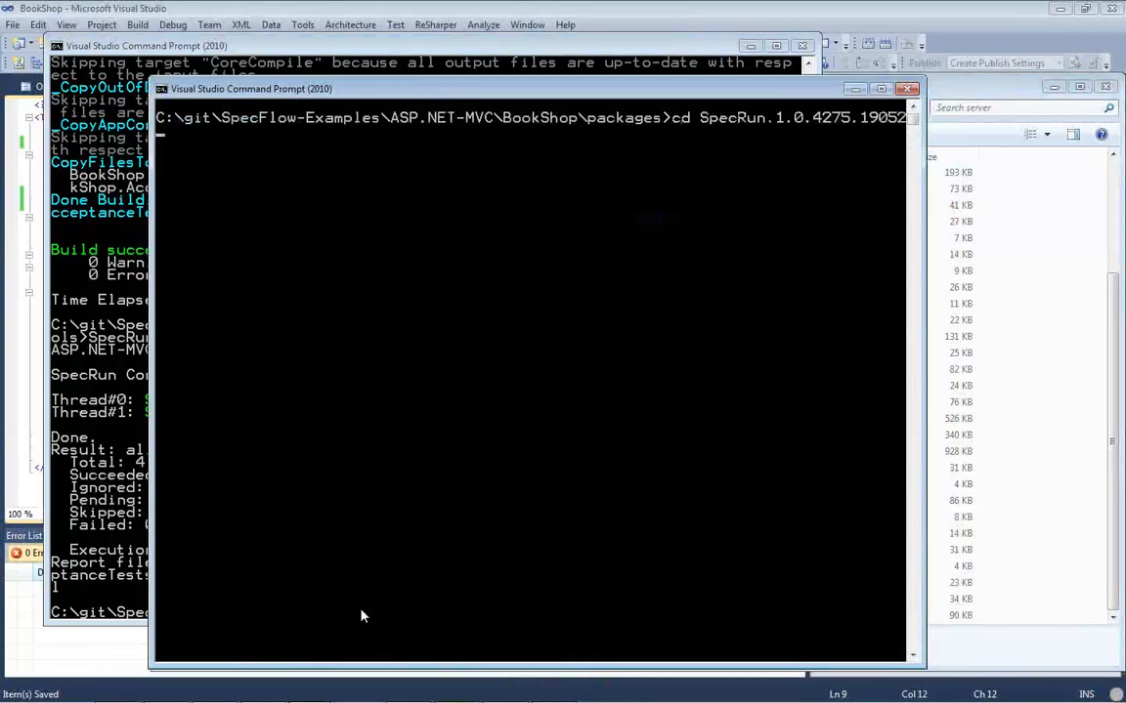
text(tools\server)
text(SpecRun.Server.exe initdata)
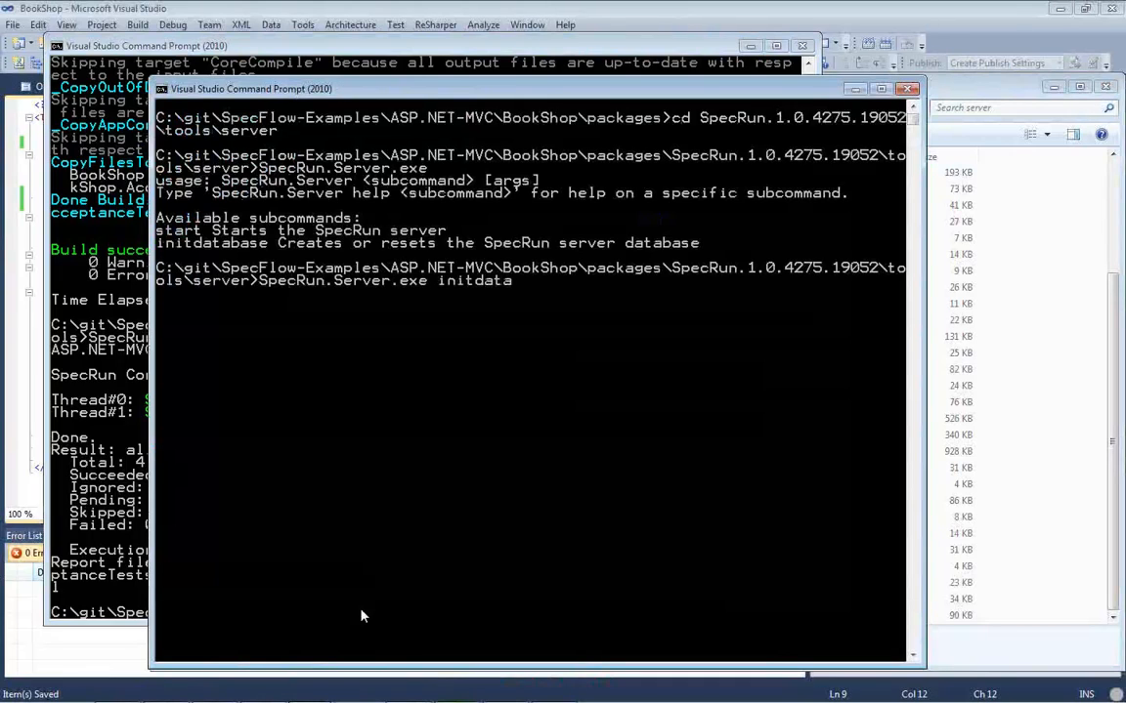
text(base)
text(SpecRun.Server.exe)
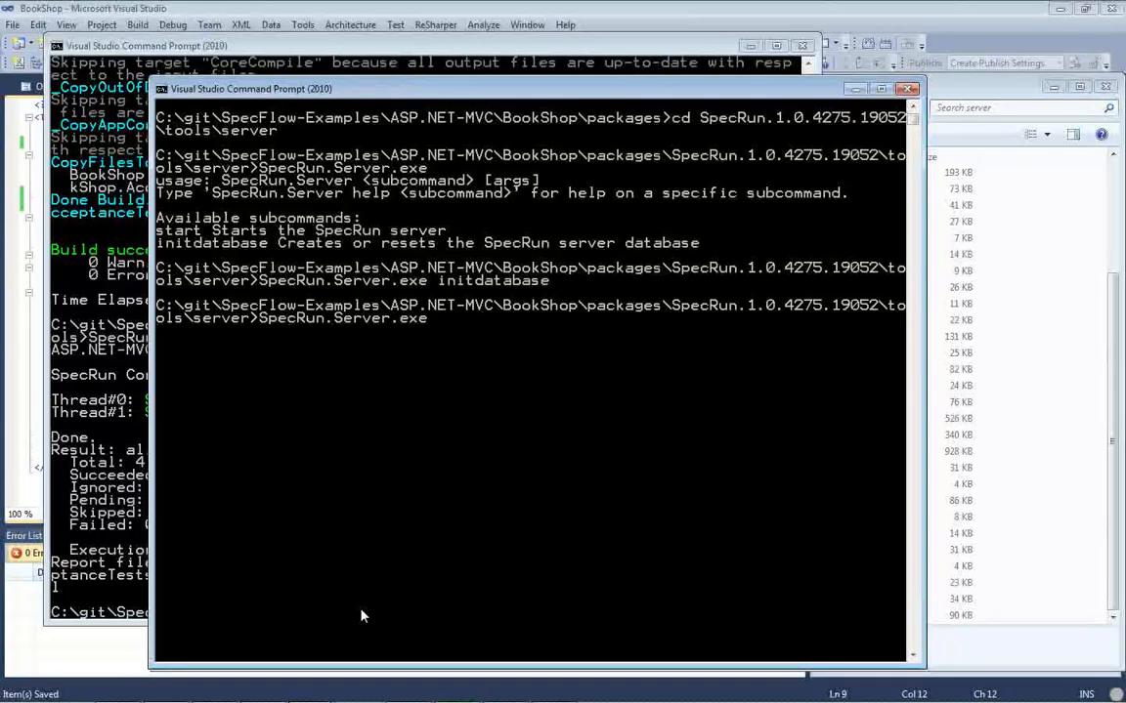
text(start)
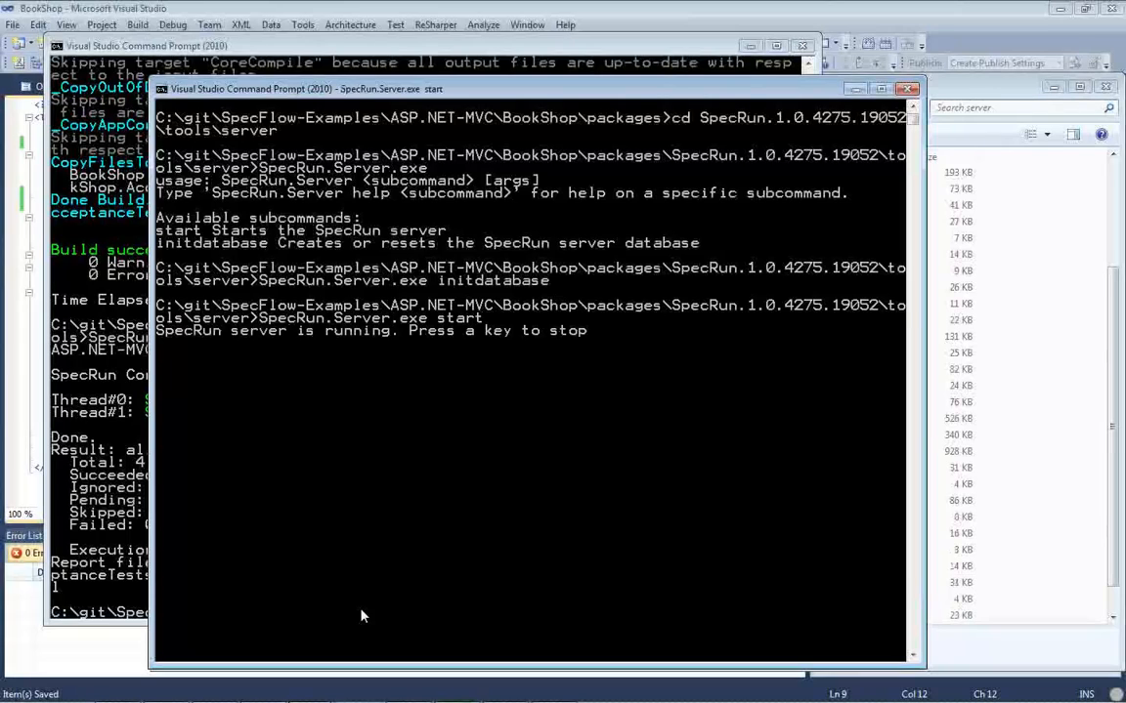
mouse_move(433, 463)
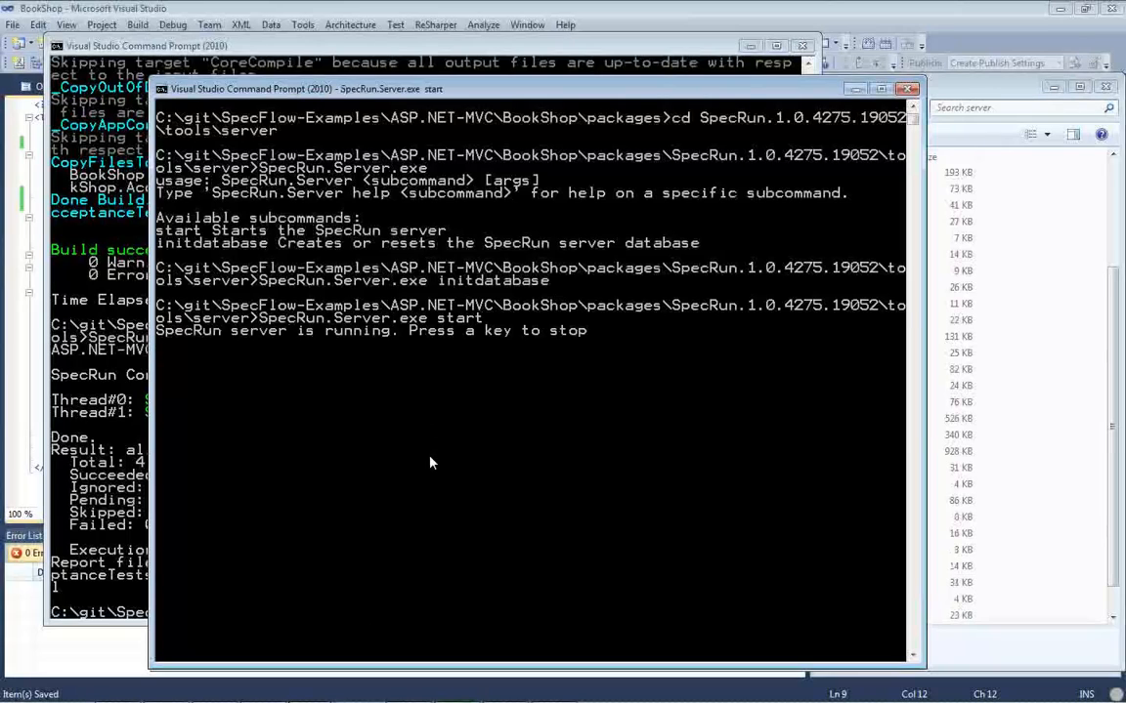
mouse_move(505, 366)
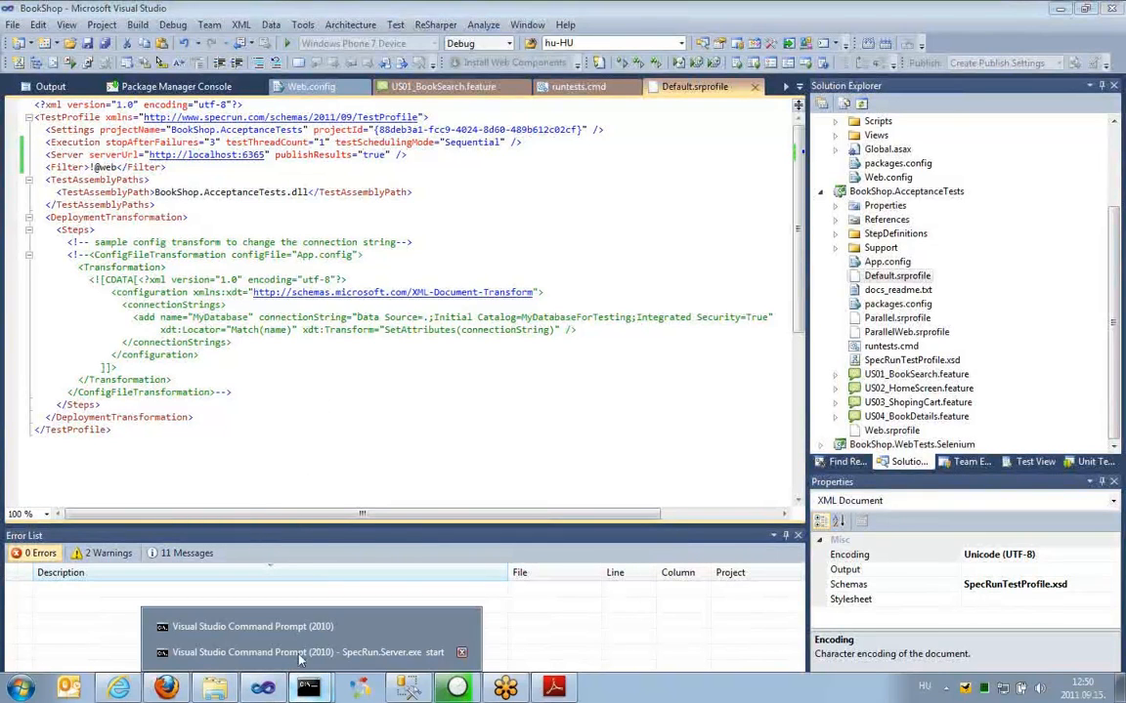
- Rerun runtests.cmd with the Default profile in the test-run command prompt
click(252, 626)
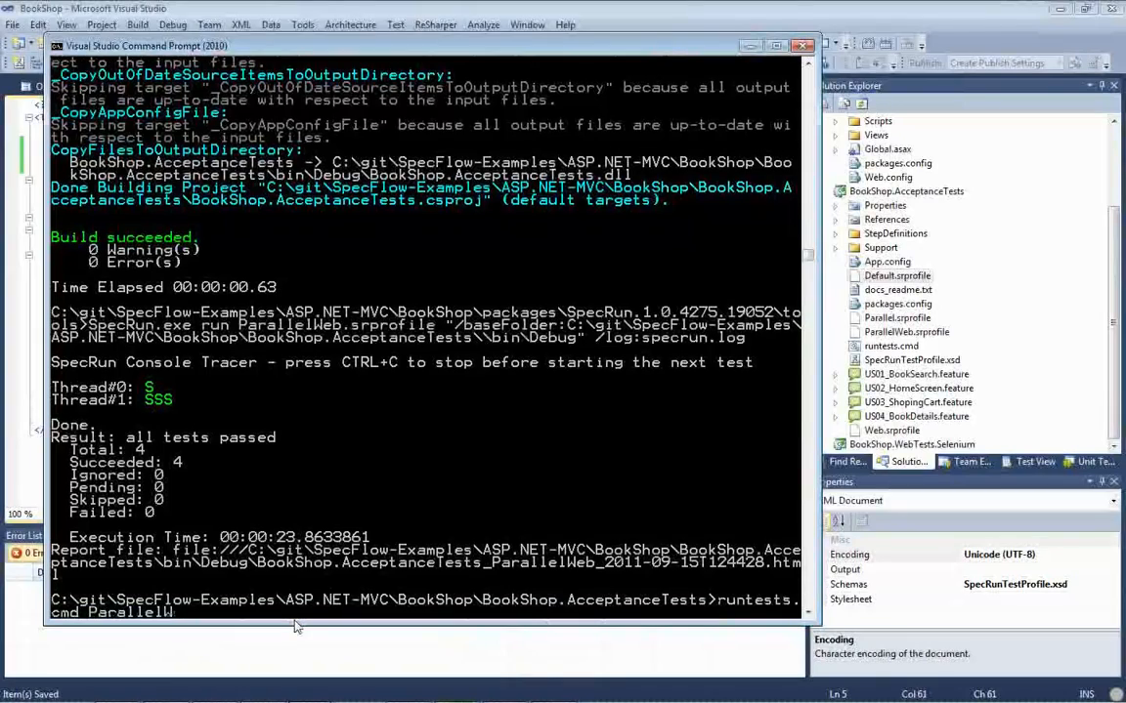
key(Backspace)
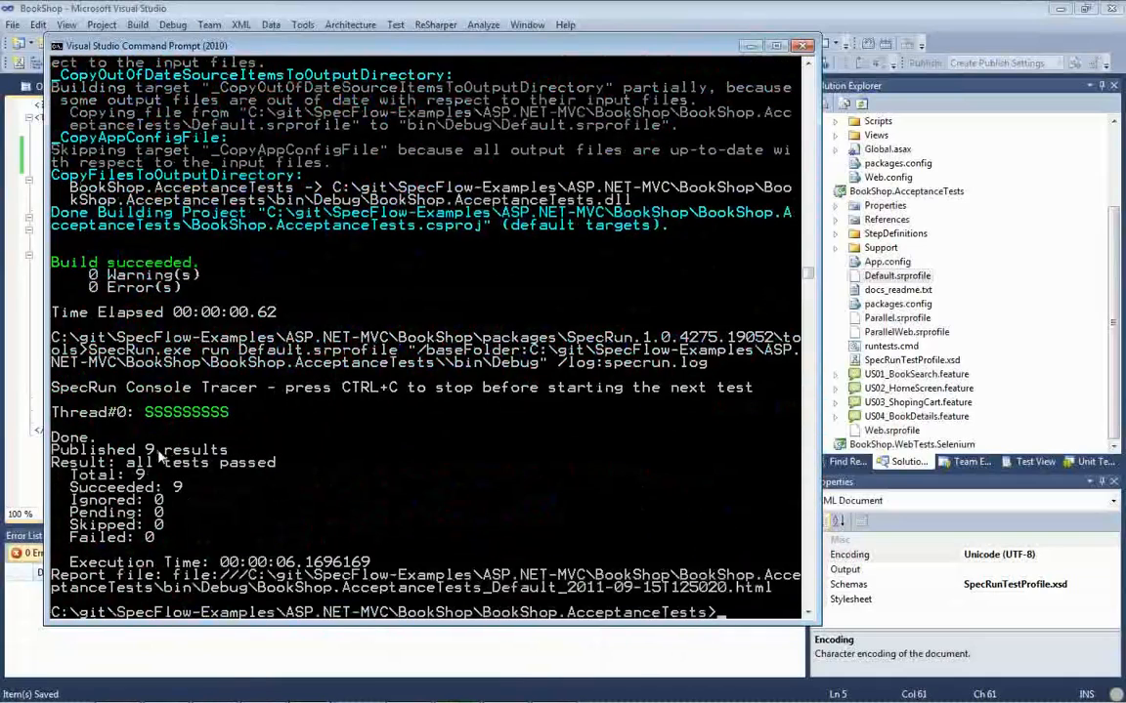
mouse_move(220, 498)
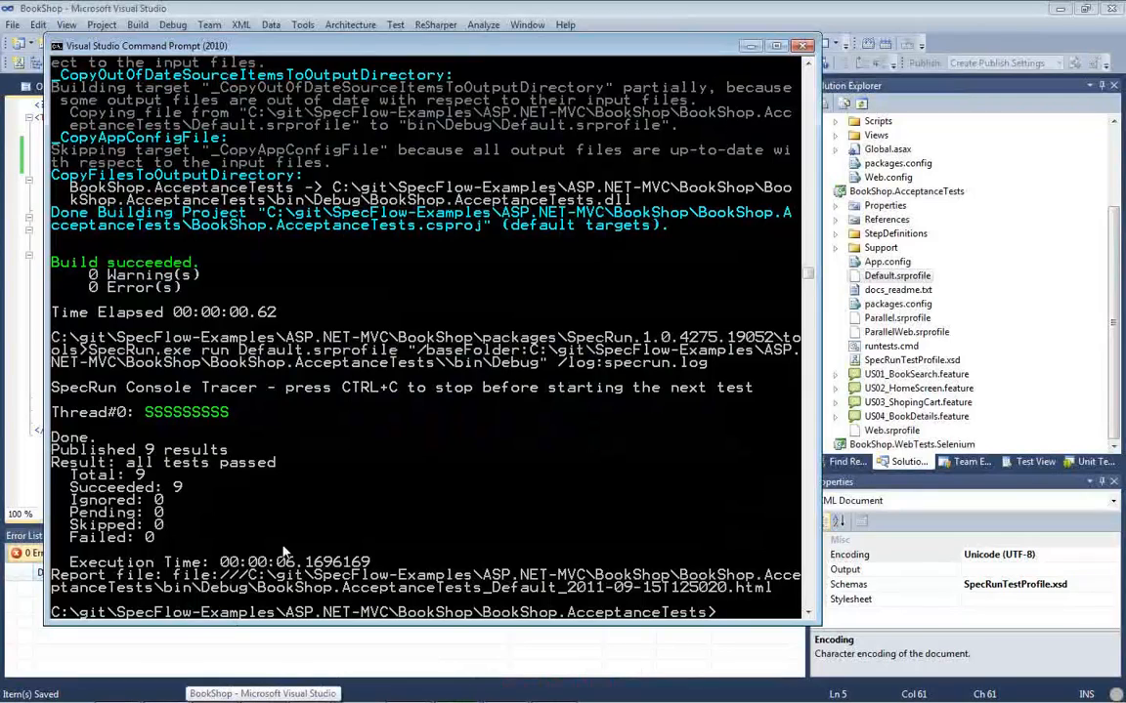
mouse_move(314, 545)
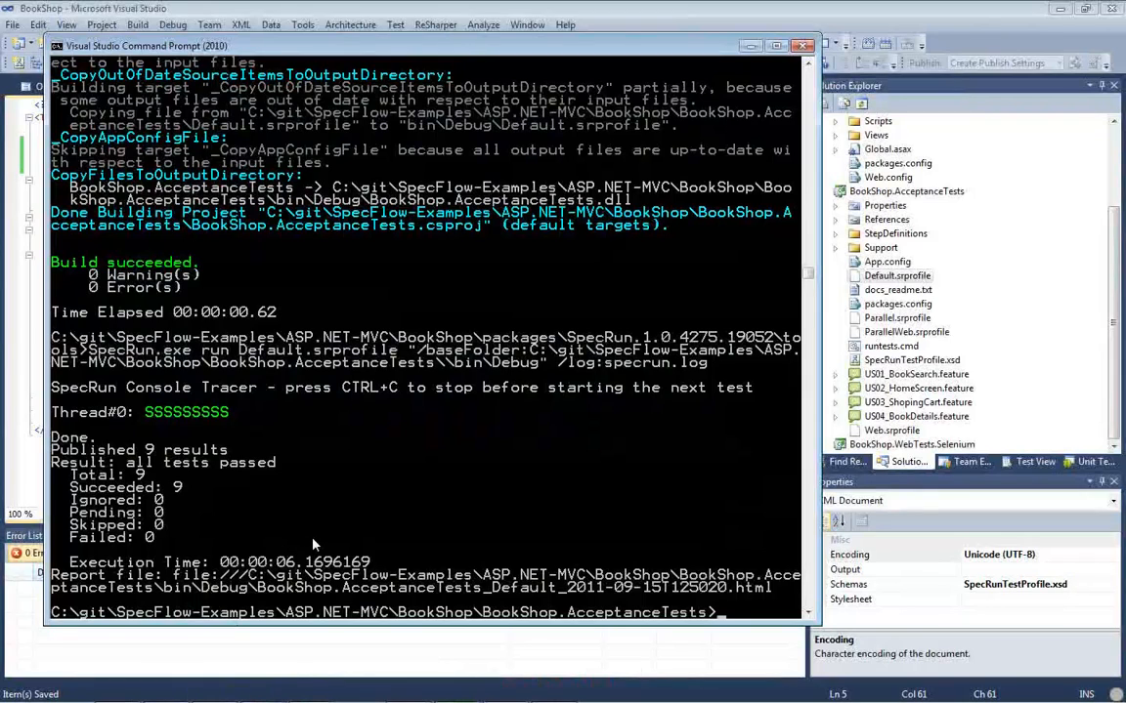
mouse_move(193, 509)
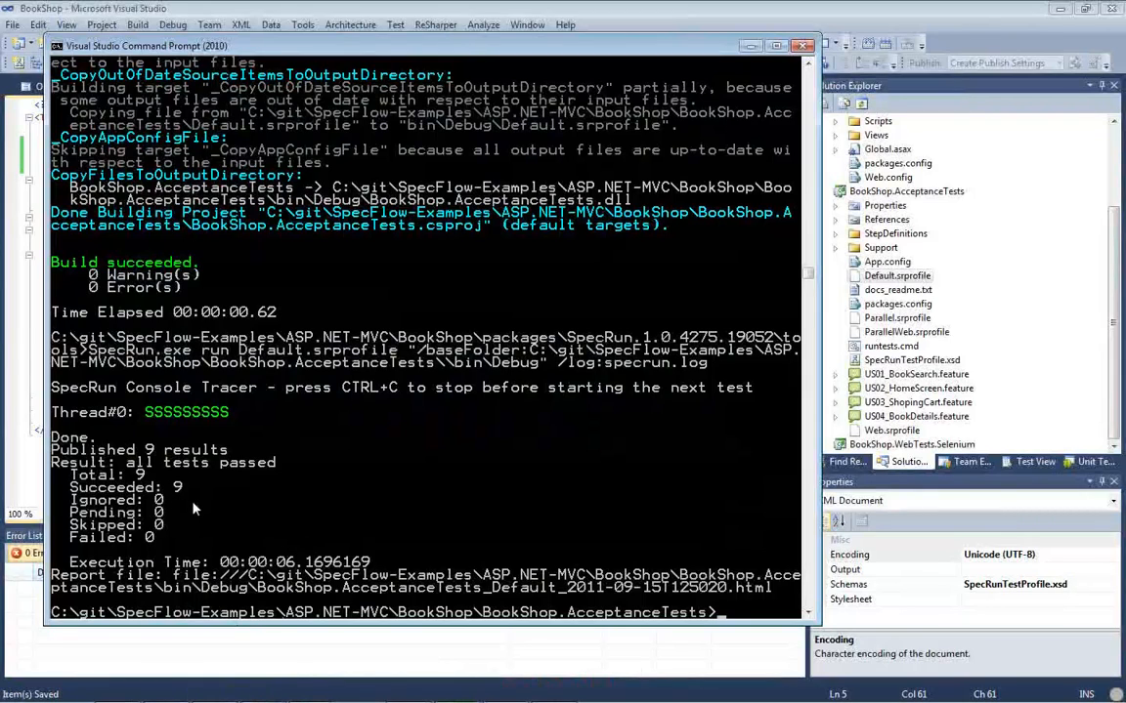
mouse_move(219, 523)
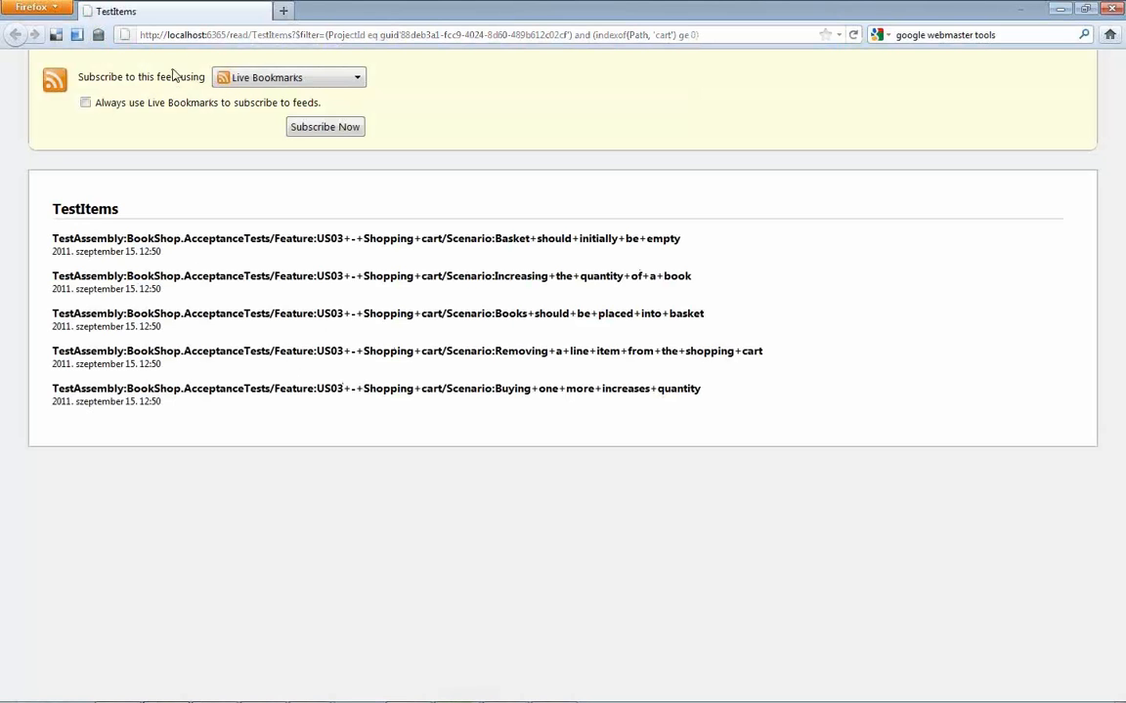
mouse_move(618, 380)
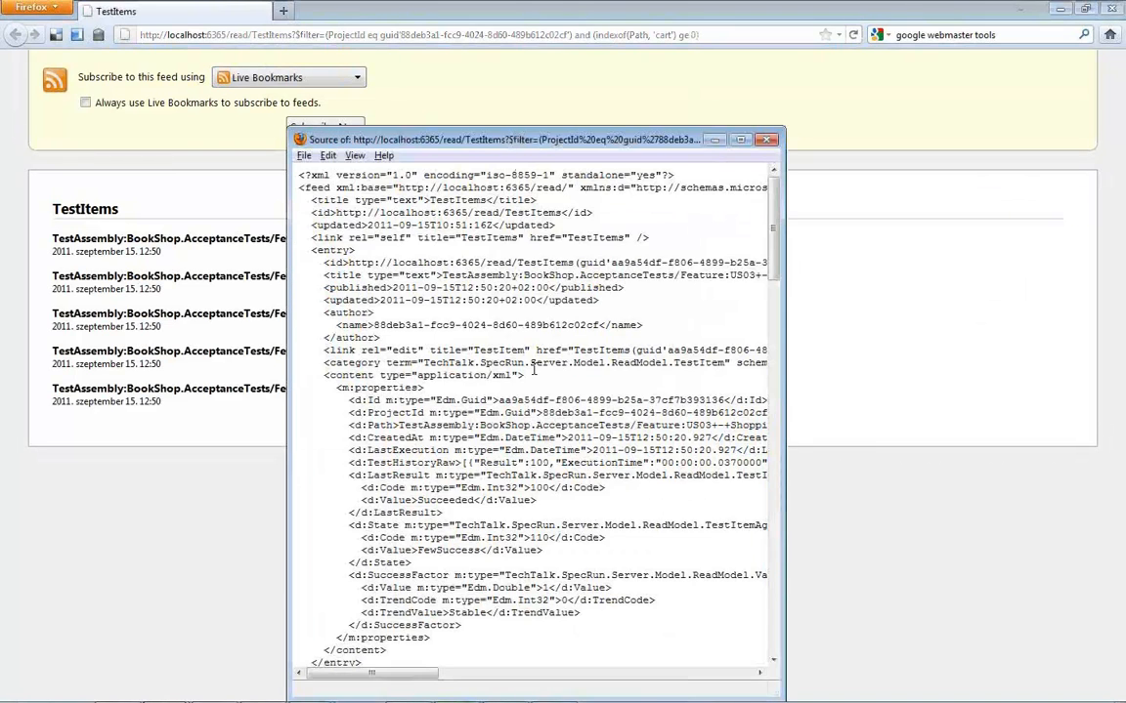
scroll(down, 3)
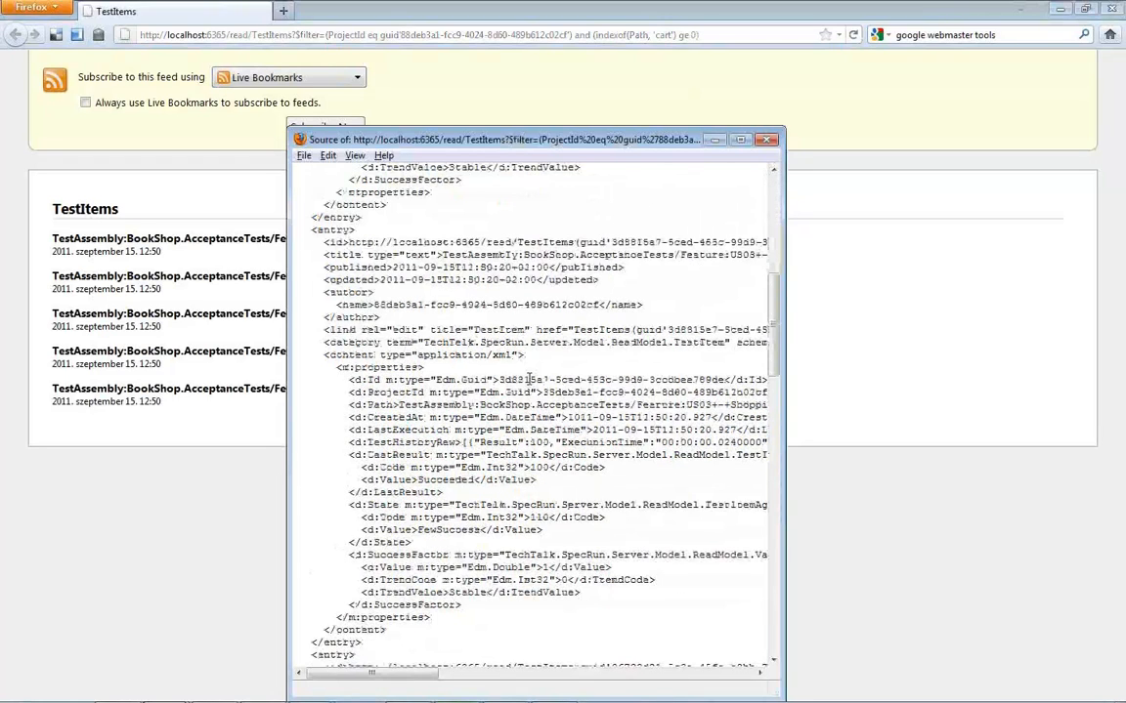
scroll(down, 3)
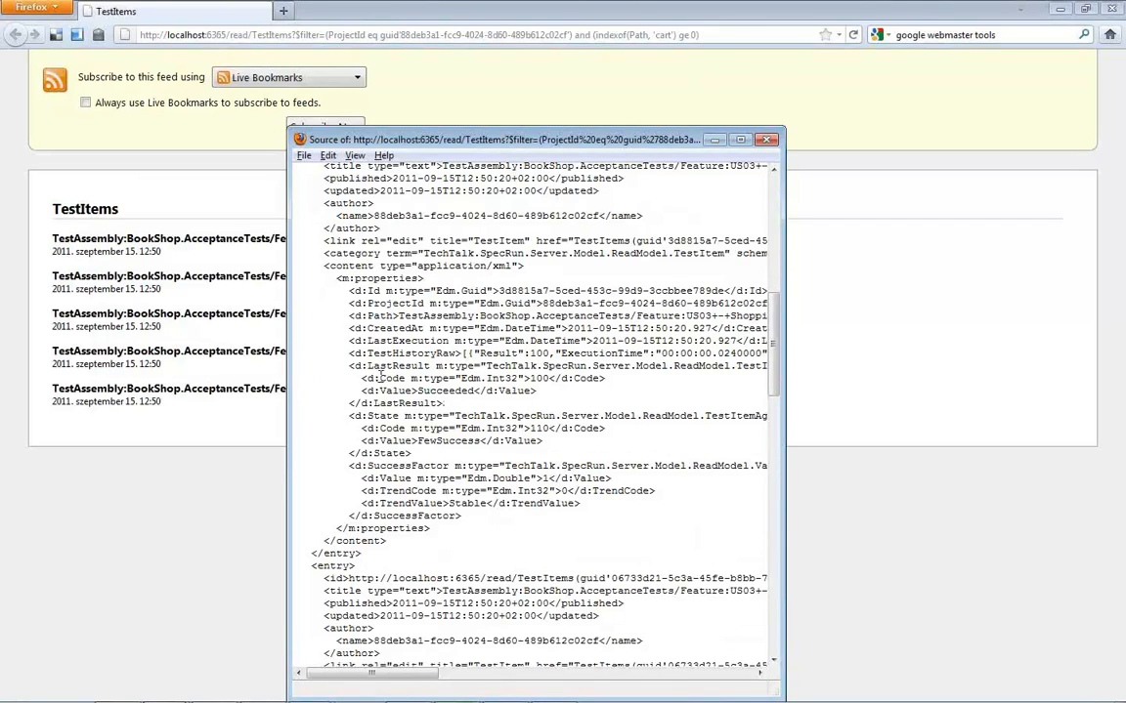
double_click(450, 390)
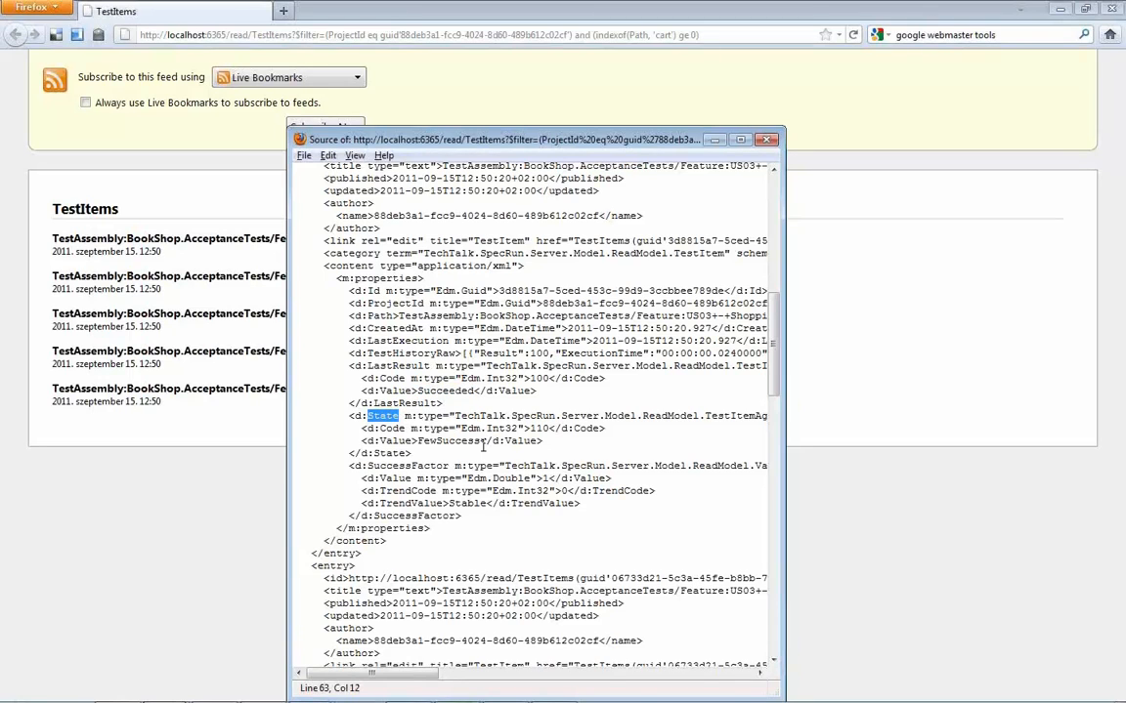
double_click(450, 440)
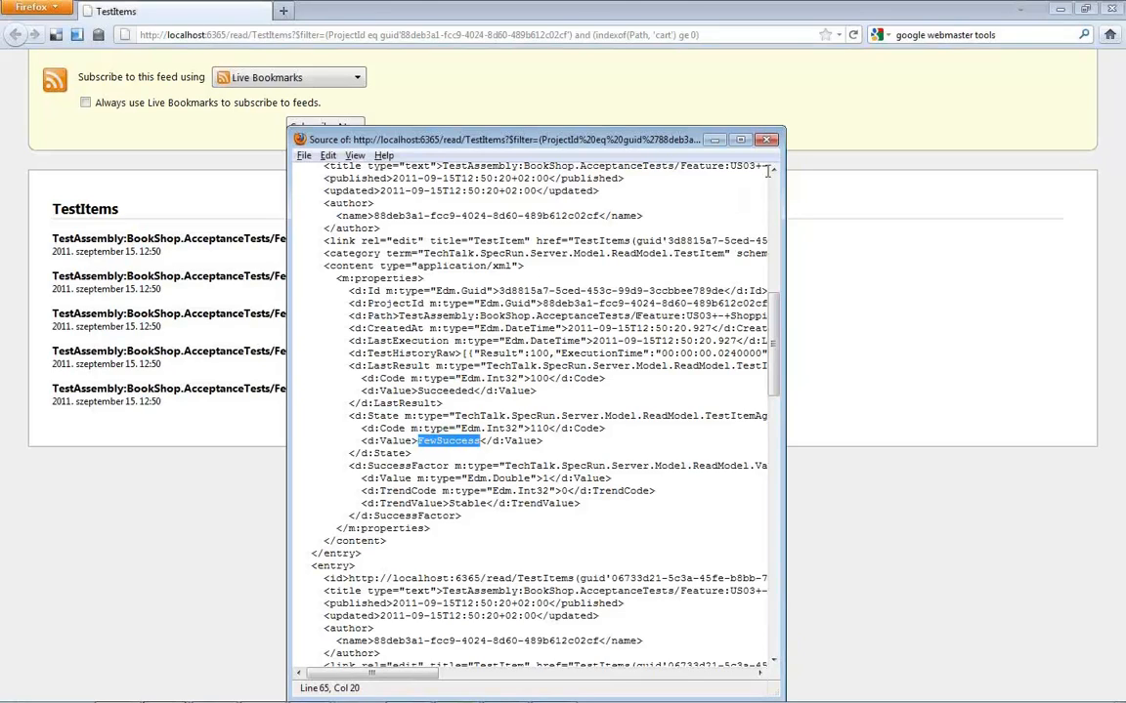
mouse_move(769, 139)
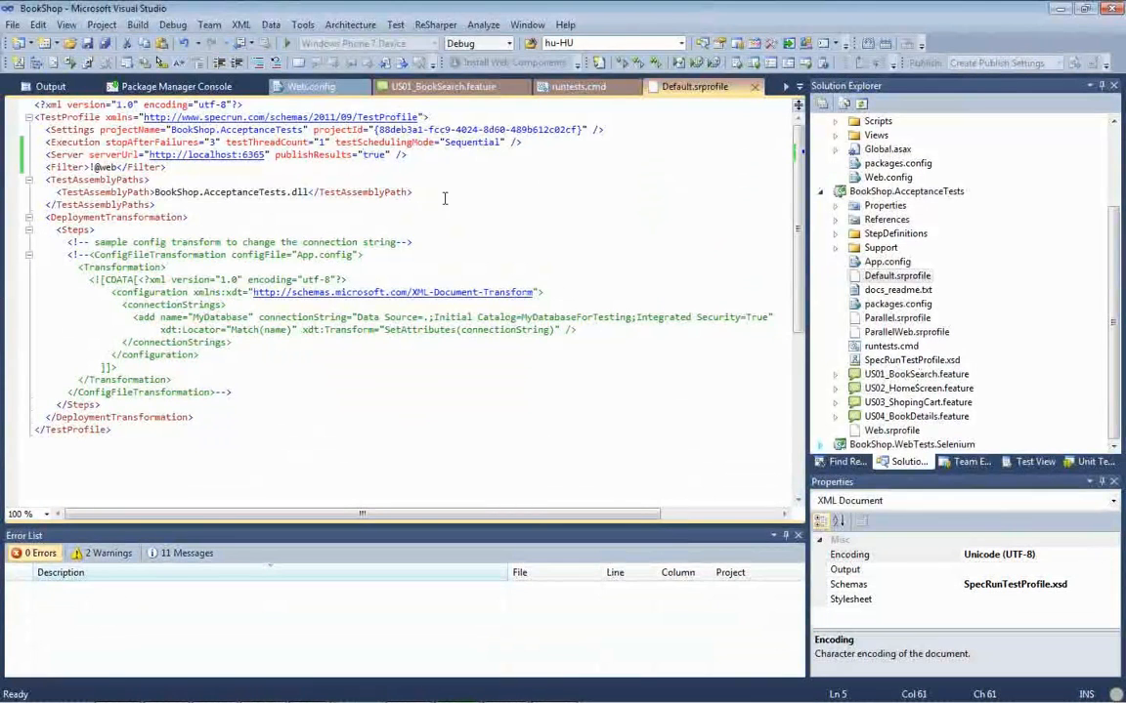
mouse_move(503, 235)
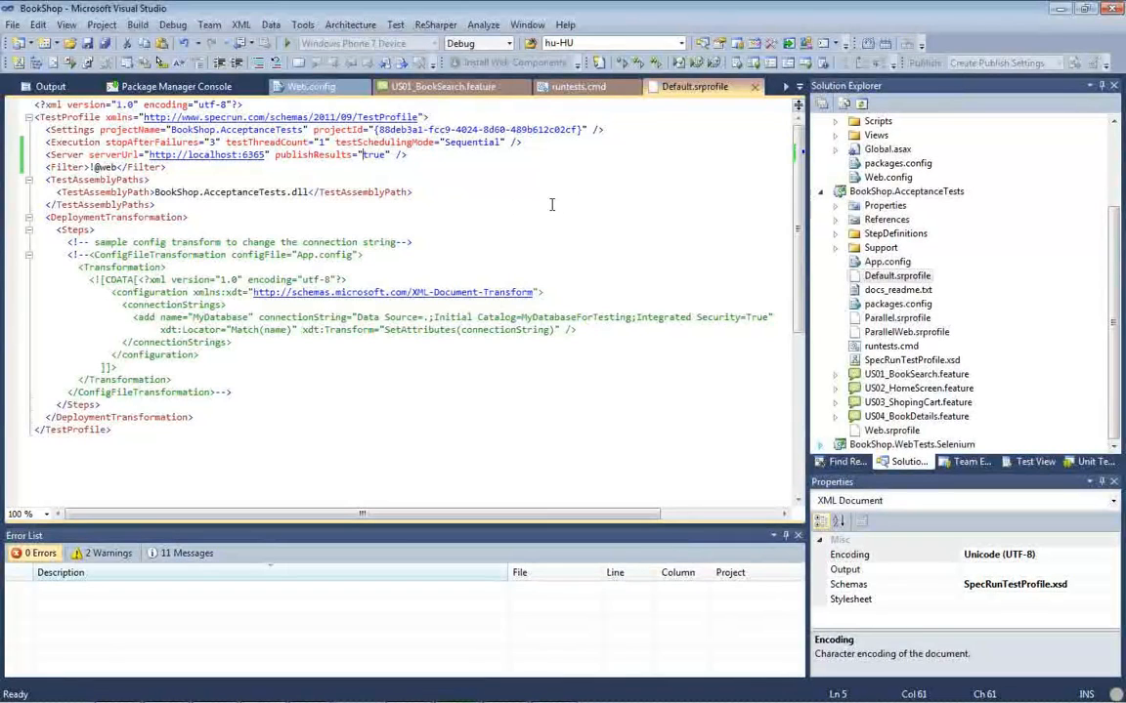
mouse_move(469, 150)
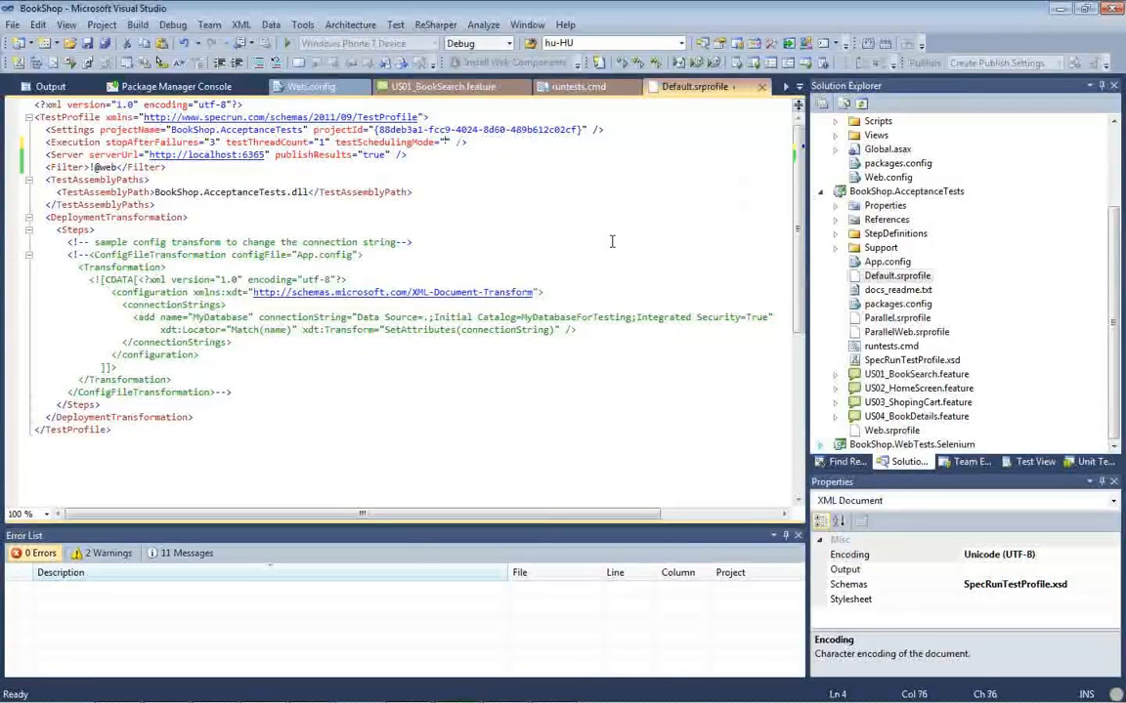
- Pick Adaptive for testSchedulingMode in Default.srprofile and save the file
click(445, 141)
text(Adaptive)
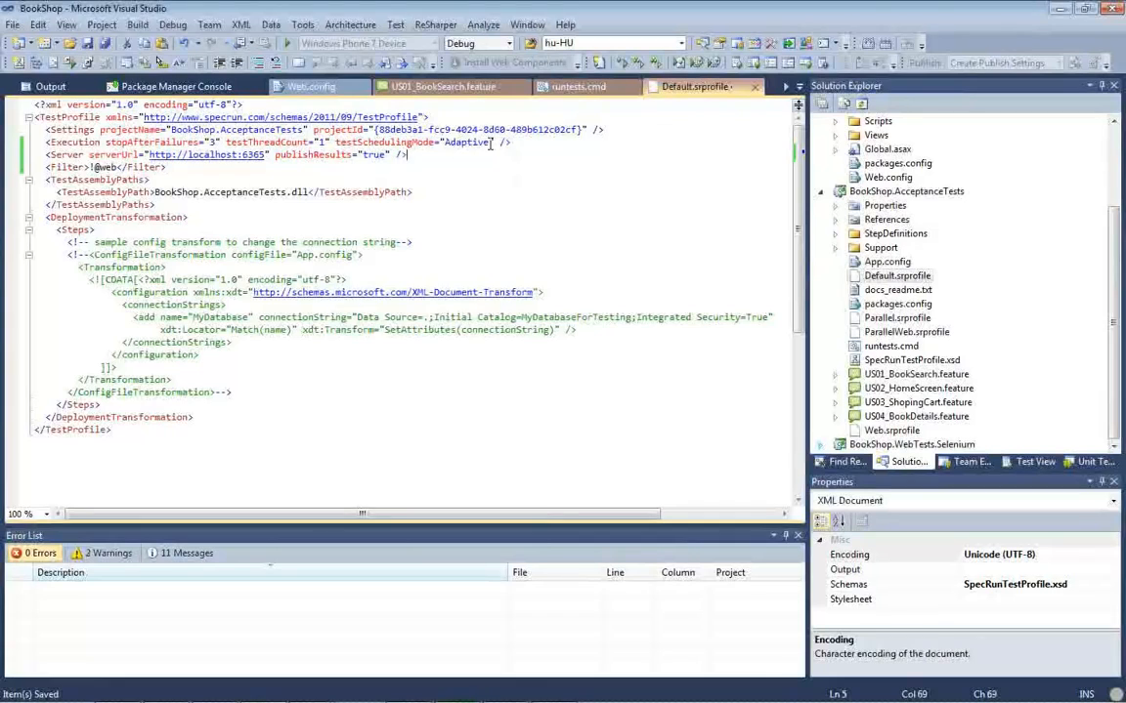
mouse_move(943, 410)
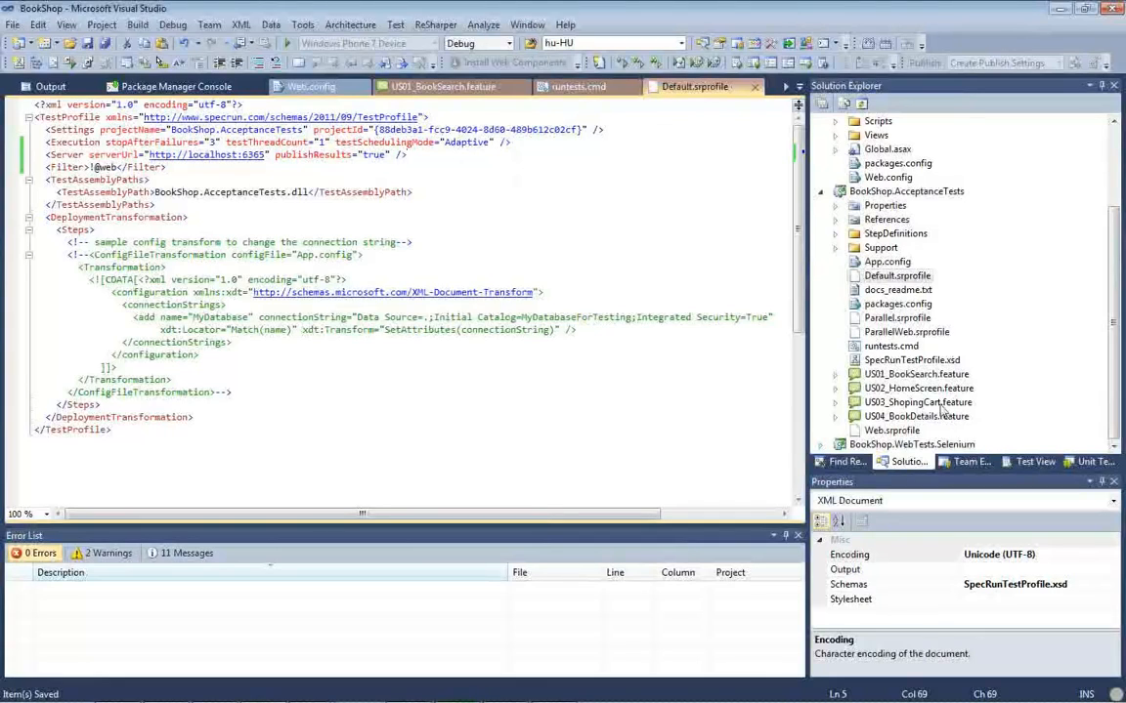
click(917, 402)
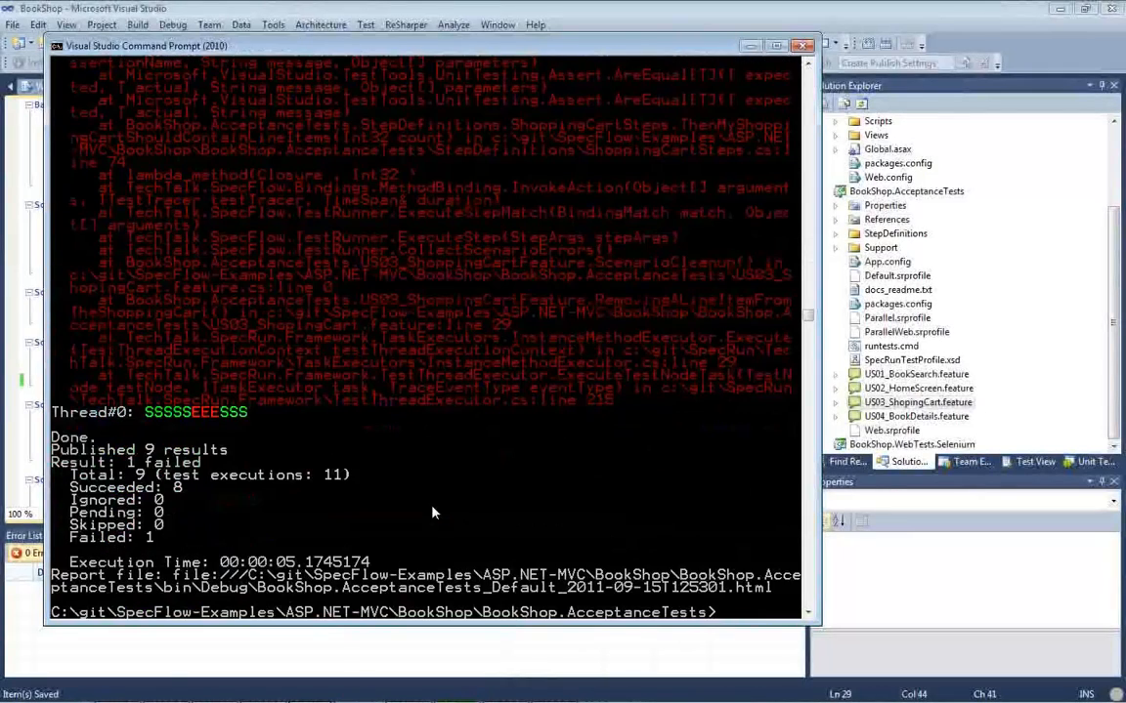
mouse_move(439, 509)
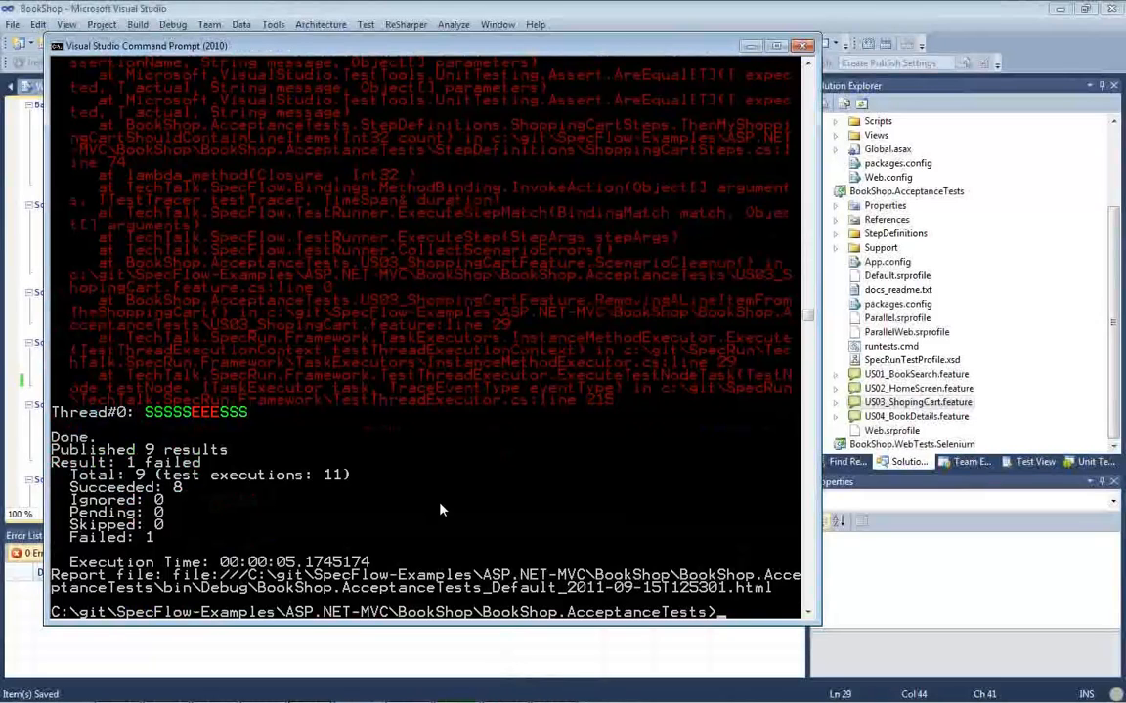
- Rerun runtests.cmd in the command prompt to rebuild and execute the Default-profile tests
click(803, 44)
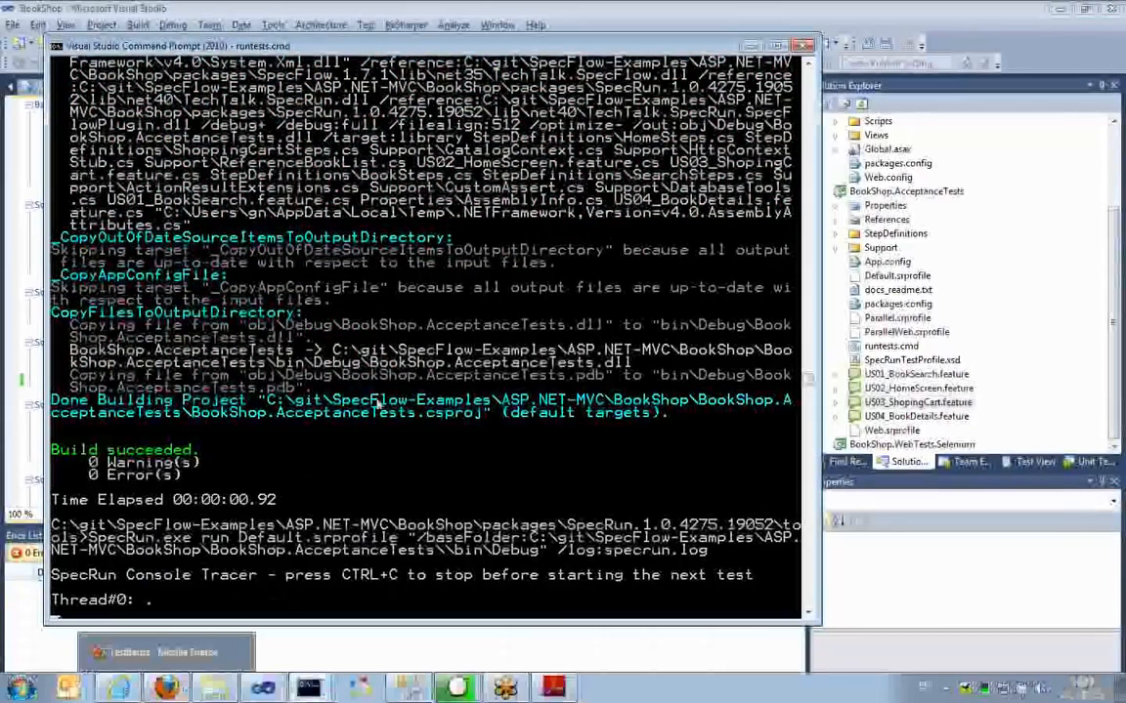
text(SSSSSSSS)
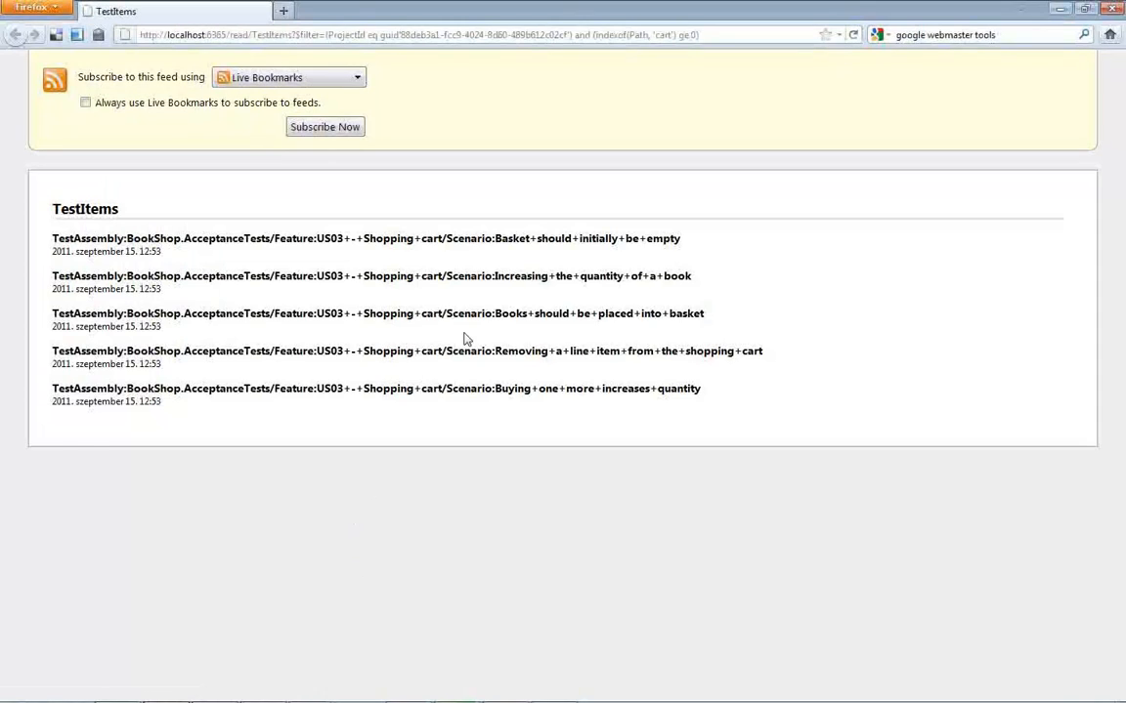
mouse_move(830, 406)
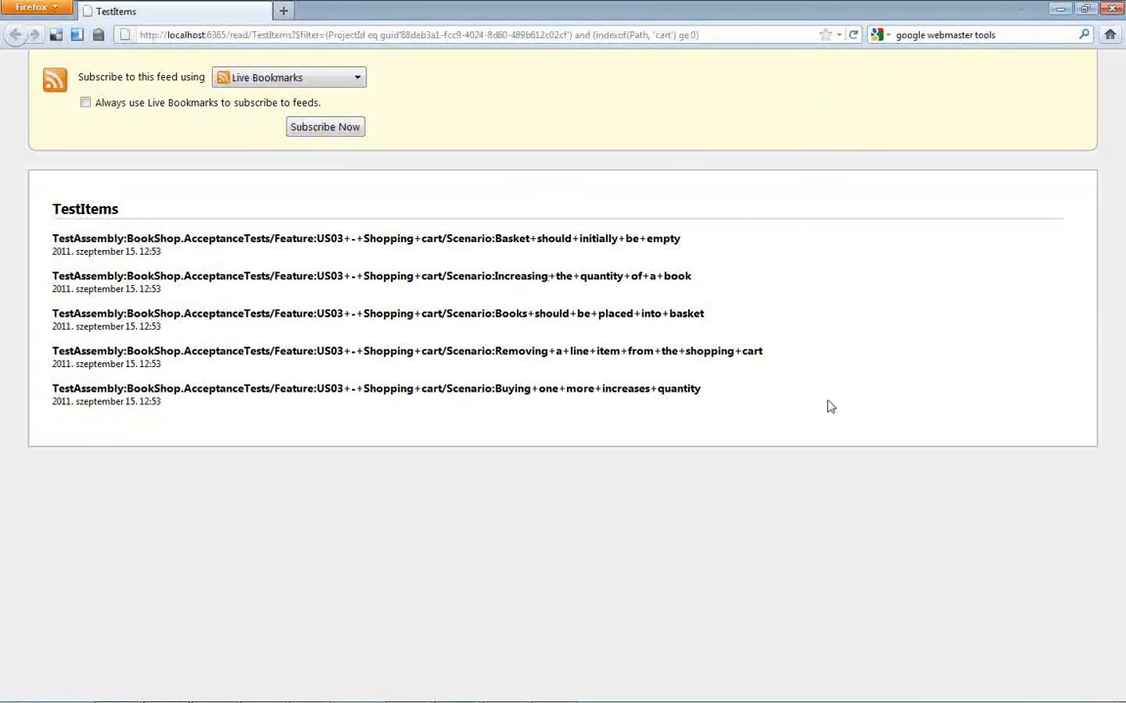
- View the refreshed TestItems feed's page source and scroll to the State values
right_click(830, 406)
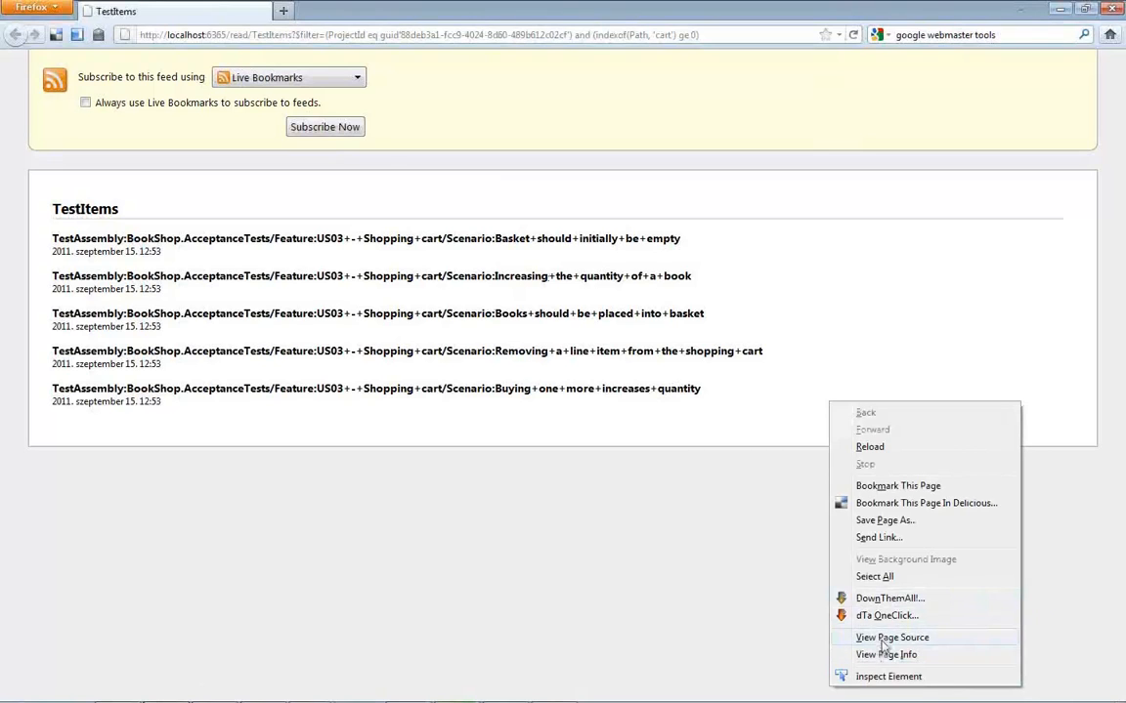
click(892, 637)
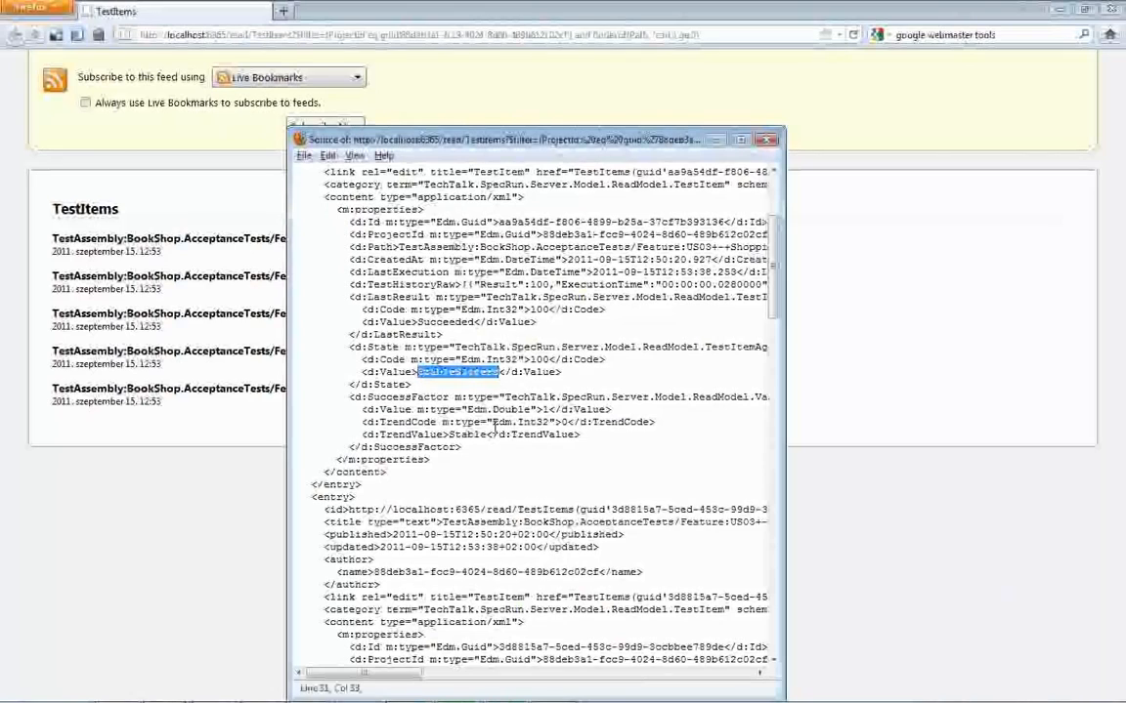
scroll(down, 3)
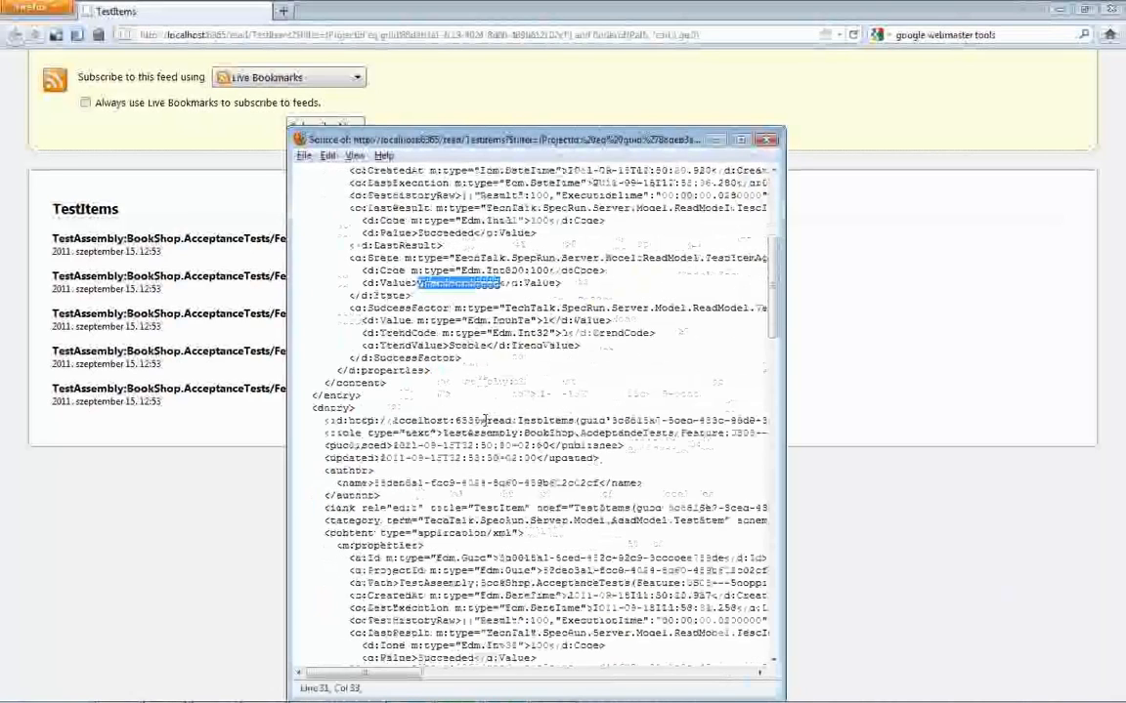
scroll(down, 3)
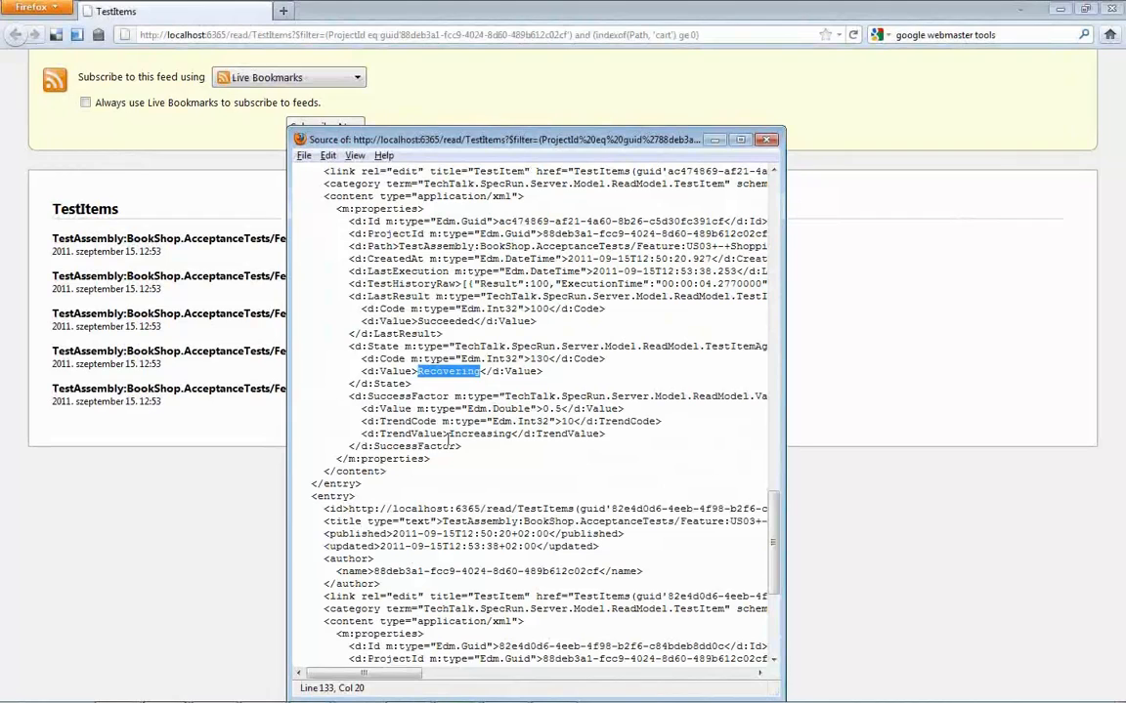
mouse_move(225, 534)
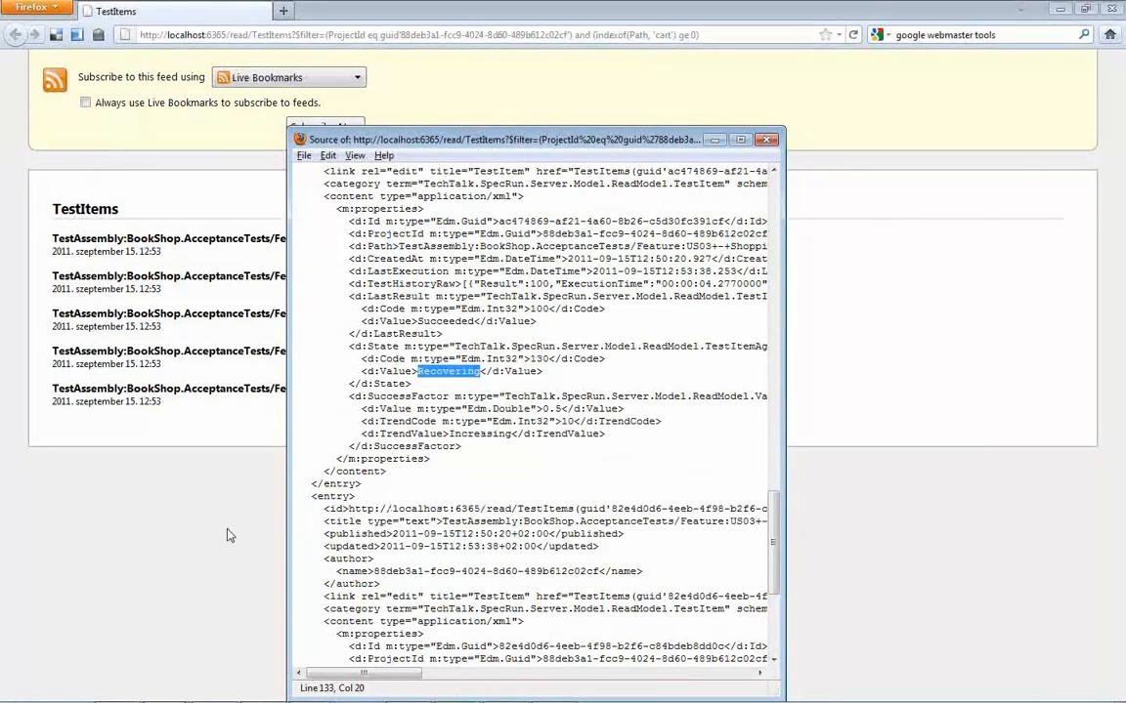
- Close the page source window and bring Adobe Reader's Demo 4 slide forward
click(767, 139)
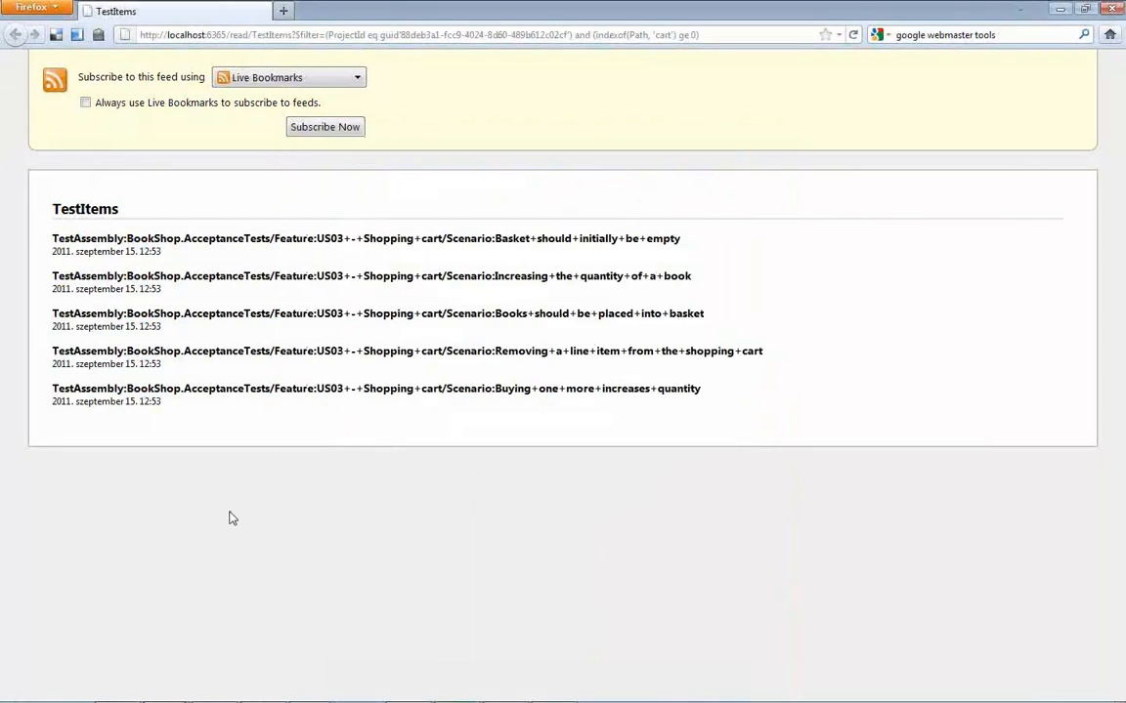
mouse_move(233, 512)
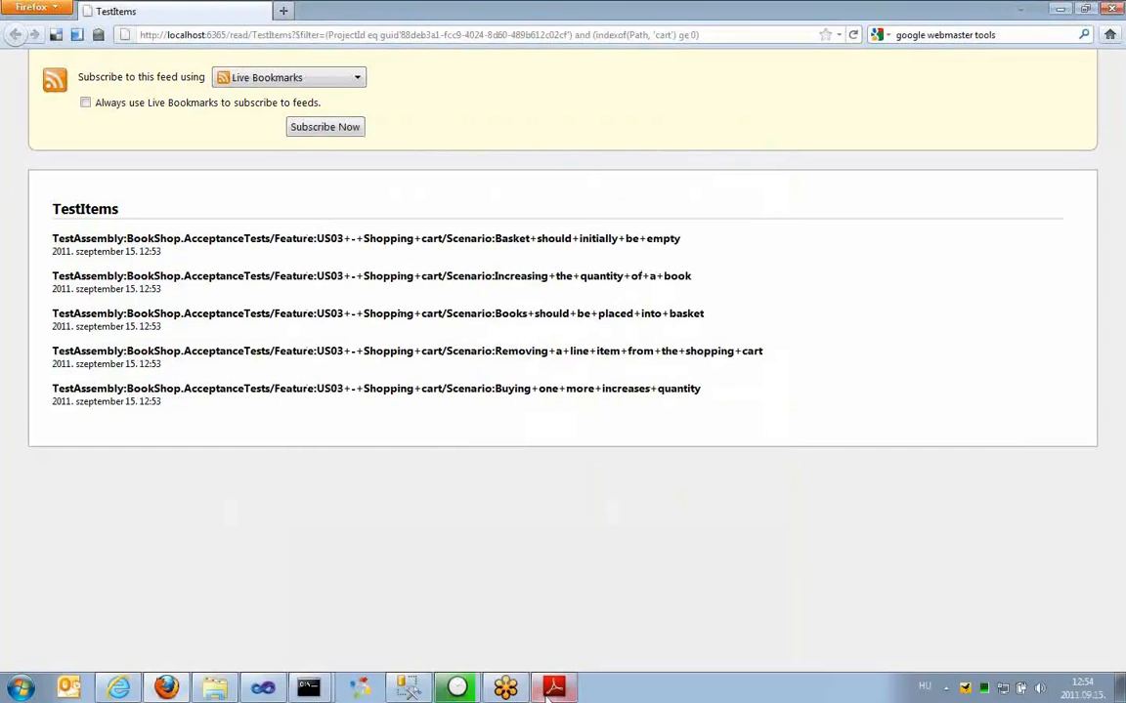
click(554, 686)
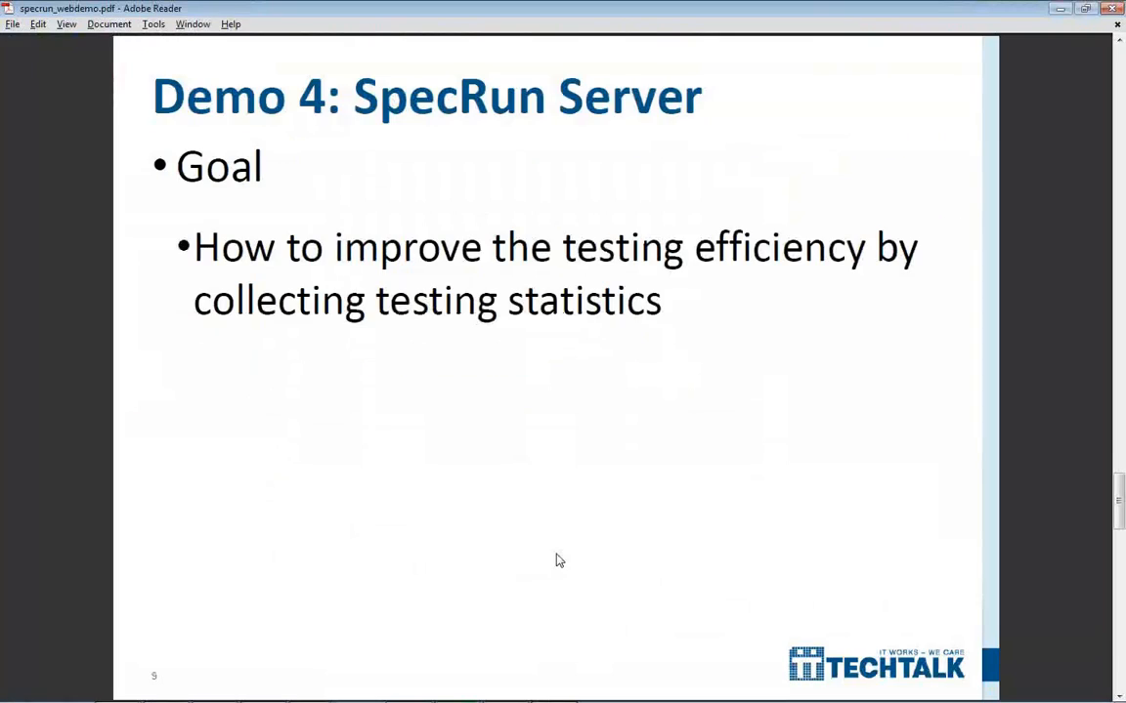